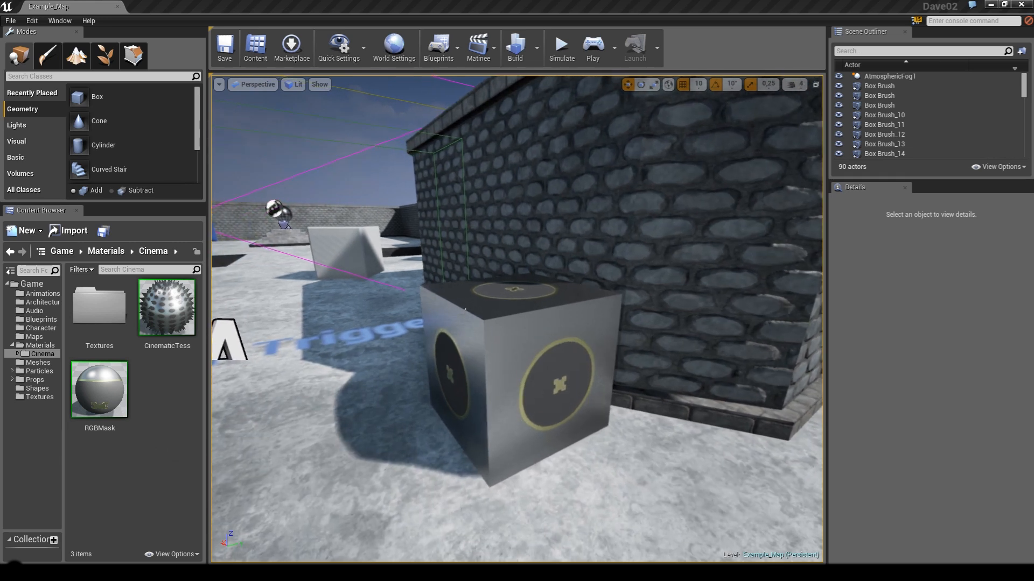
Force-delete the old RGBMask material from the Cinema folder despite its remaining references
click(520, 369)
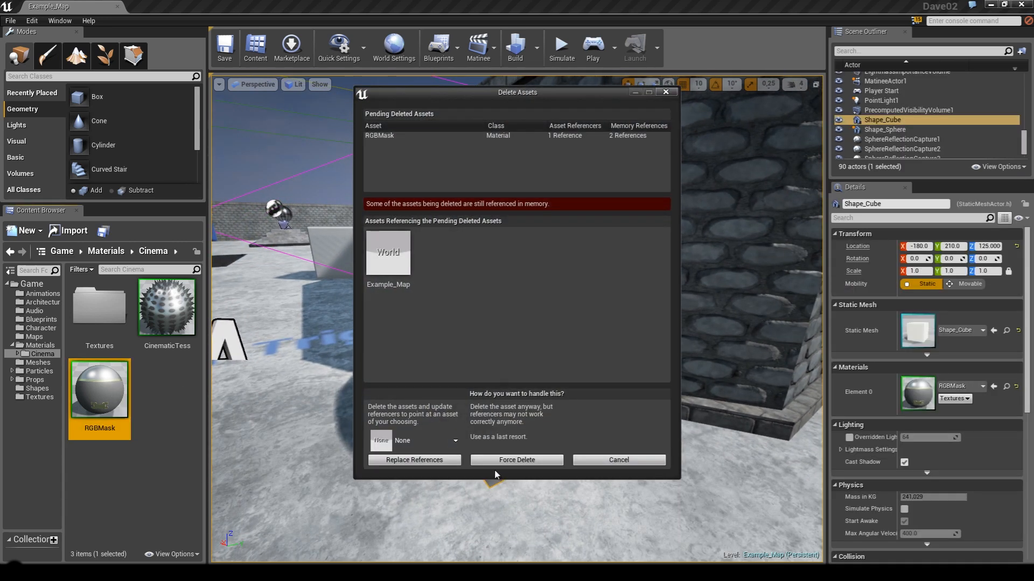
click(516, 460)
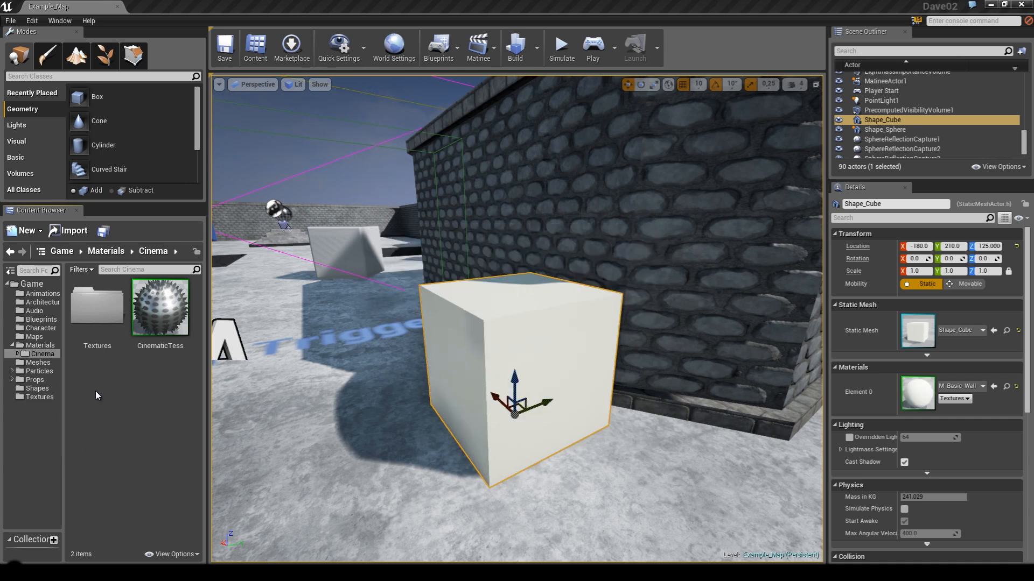
mouse_move(160, 306)
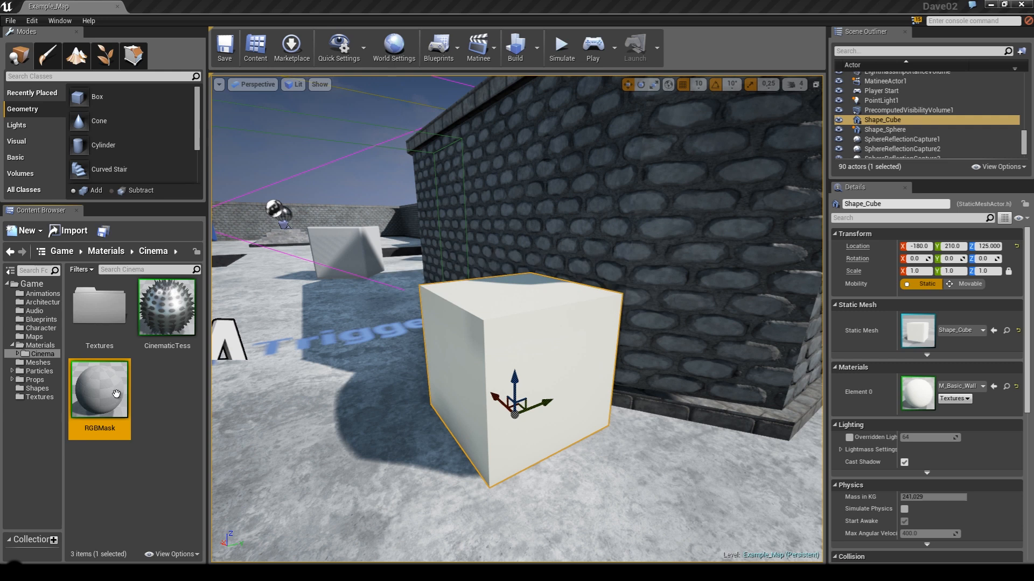
Open RGBMask full-screen and add a ComponentMask node, then search for a Lerp node
double_click(99, 389)
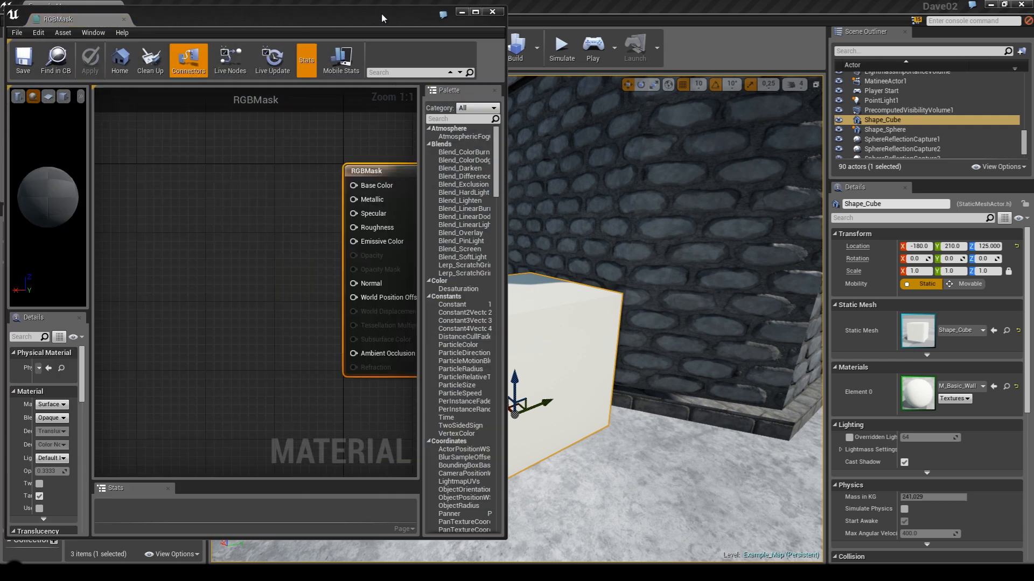
click(475, 11)
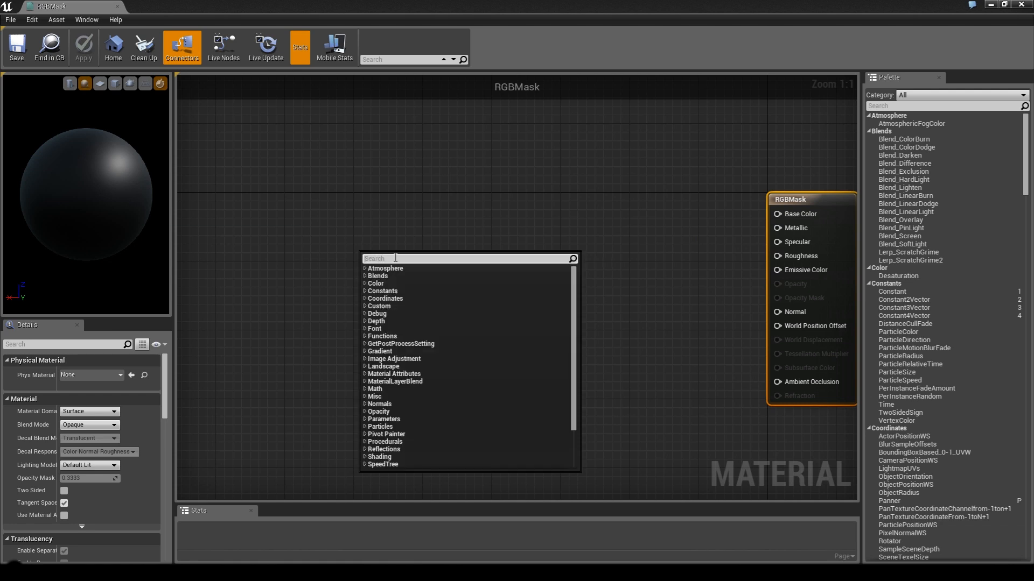
text(compo)
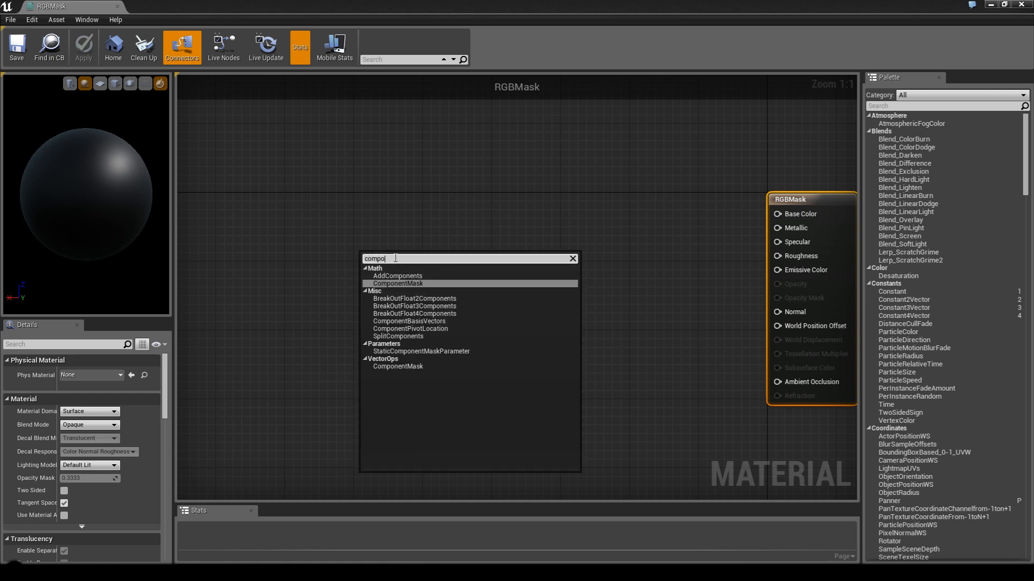
click(397, 284)
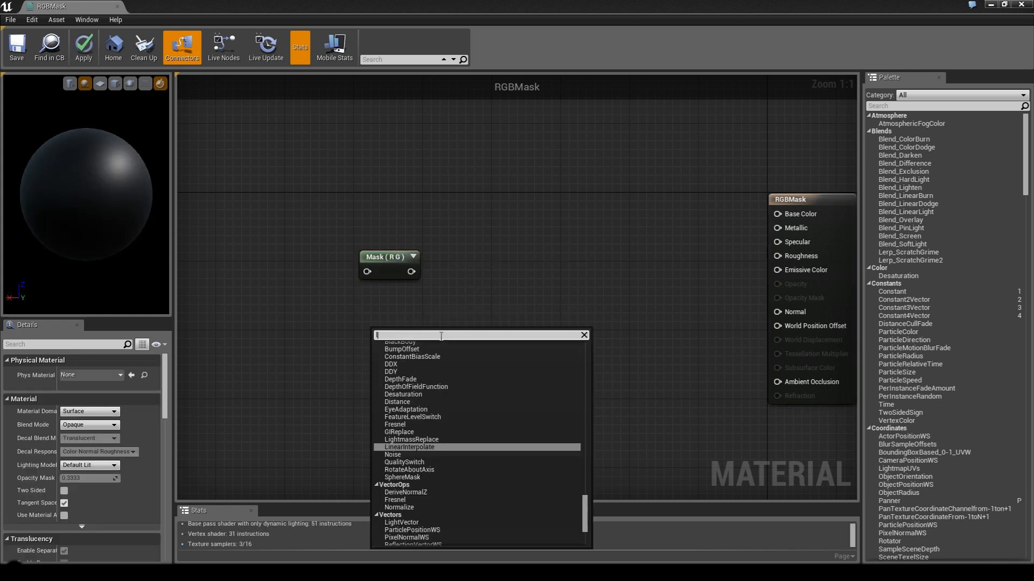
text(lerp)
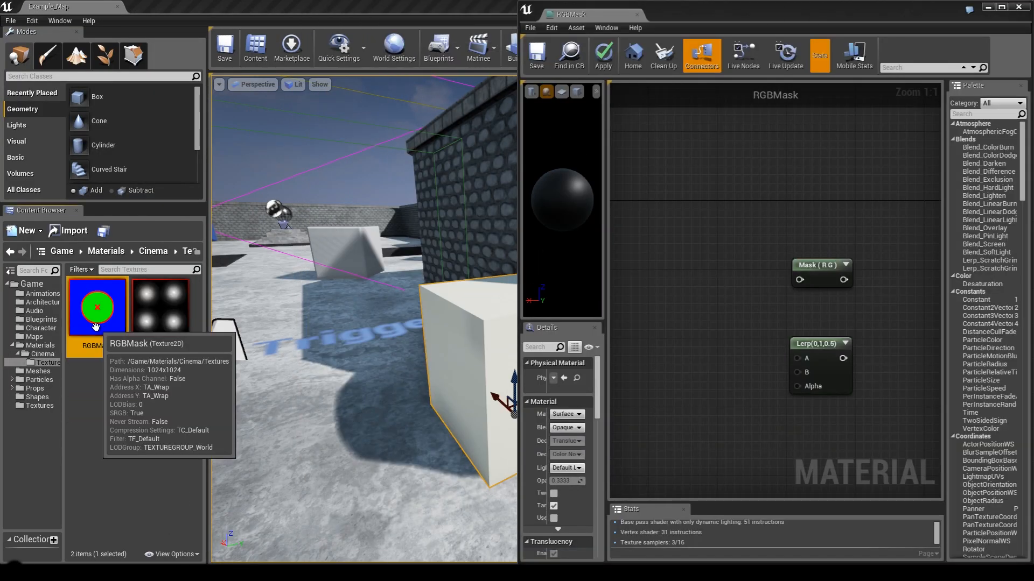
Open the RGBMask texture from the Textures folder in the texture viewer
double_click(97, 306)
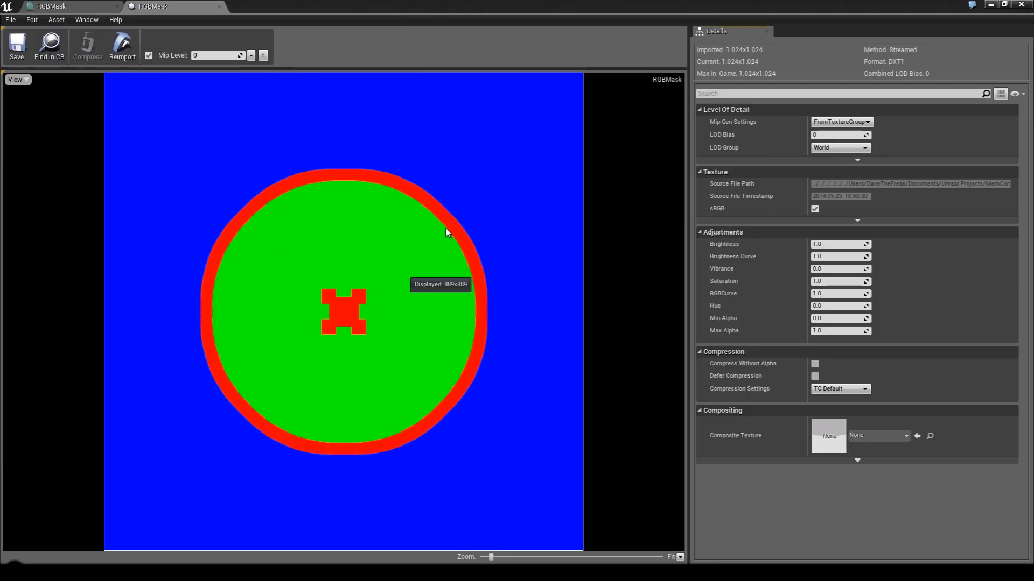
mouse_move(338, 330)
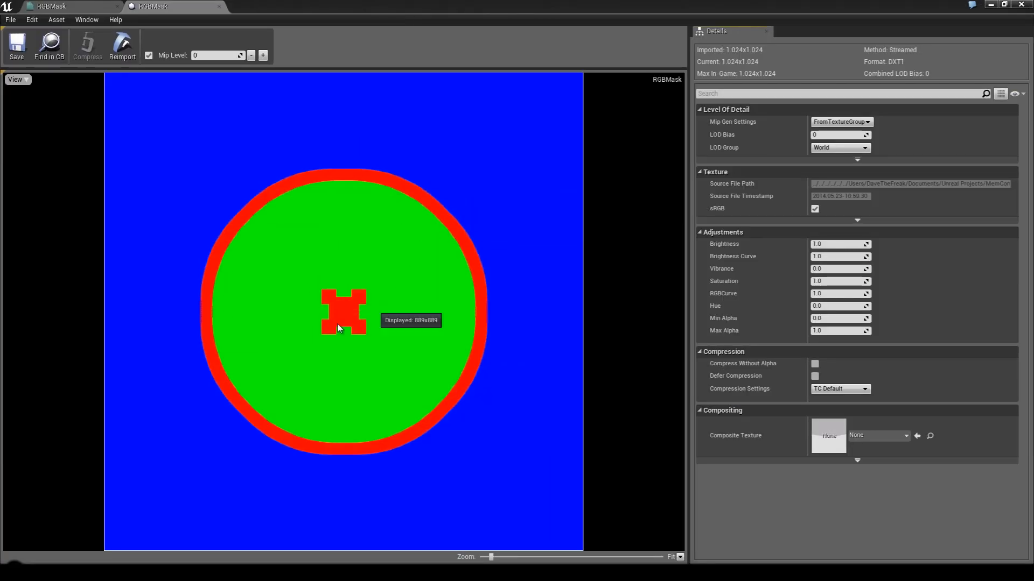
mouse_move(274, 254)
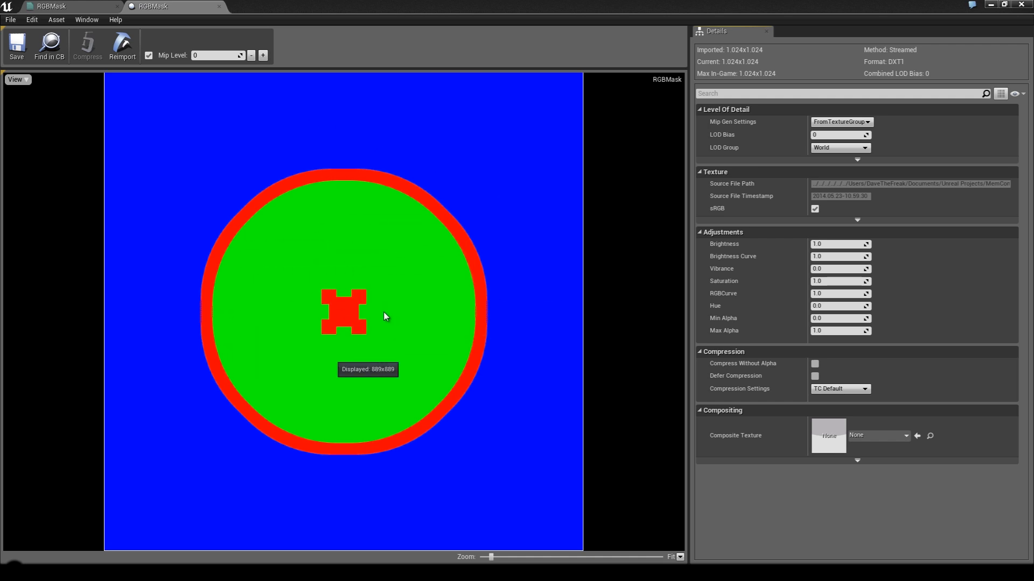
mouse_move(370, 132)
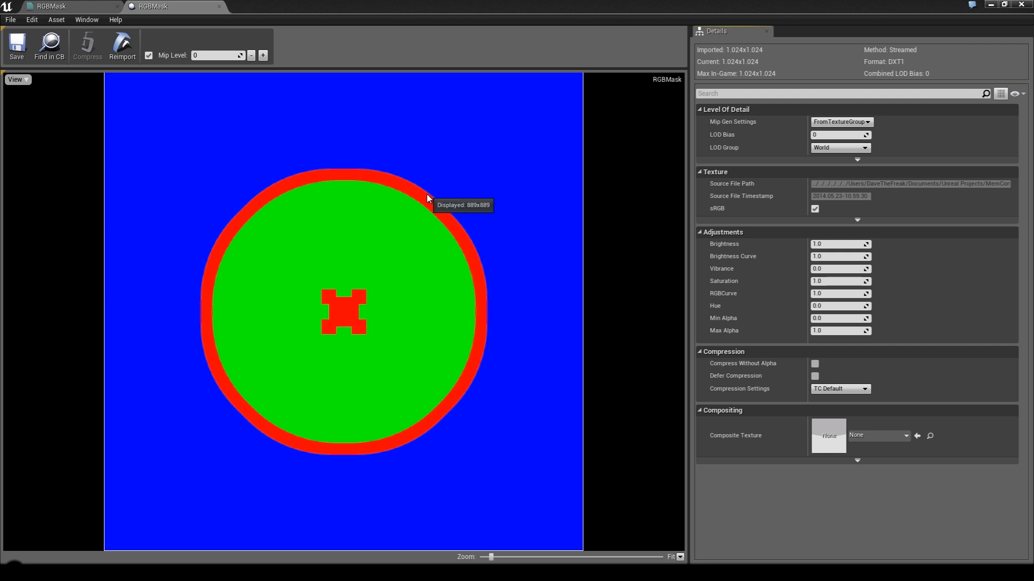
mouse_move(364, 182)
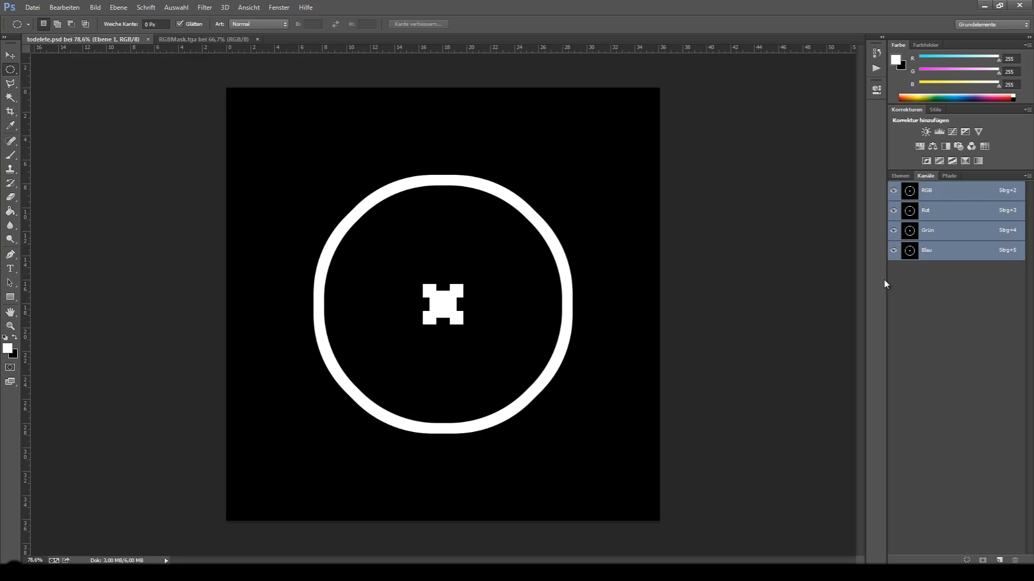
Show the todelete.psd layers list and turn the hidden shape layers back on
click(899, 175)
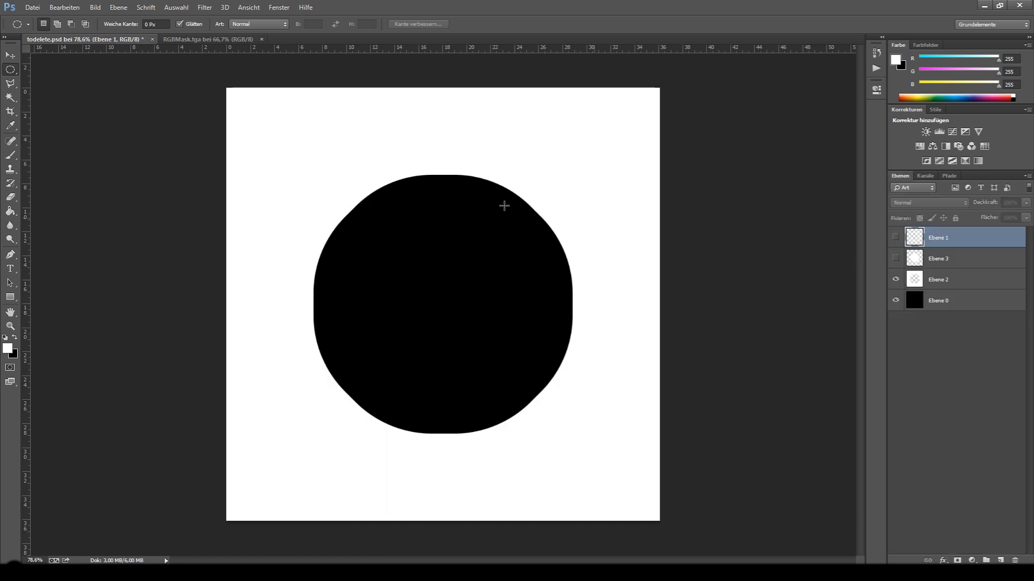
mouse_move(246, 160)
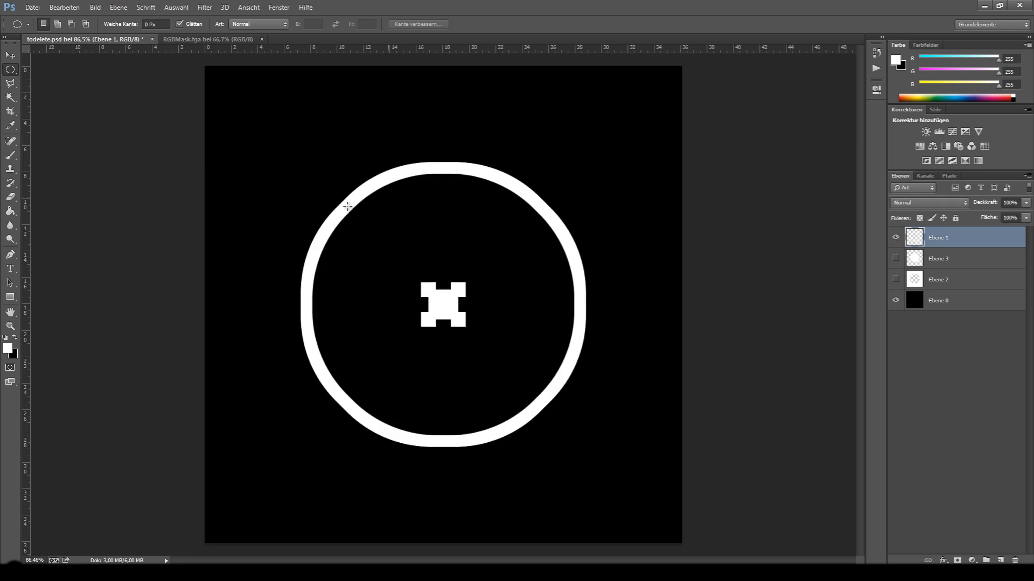
click(895, 259)
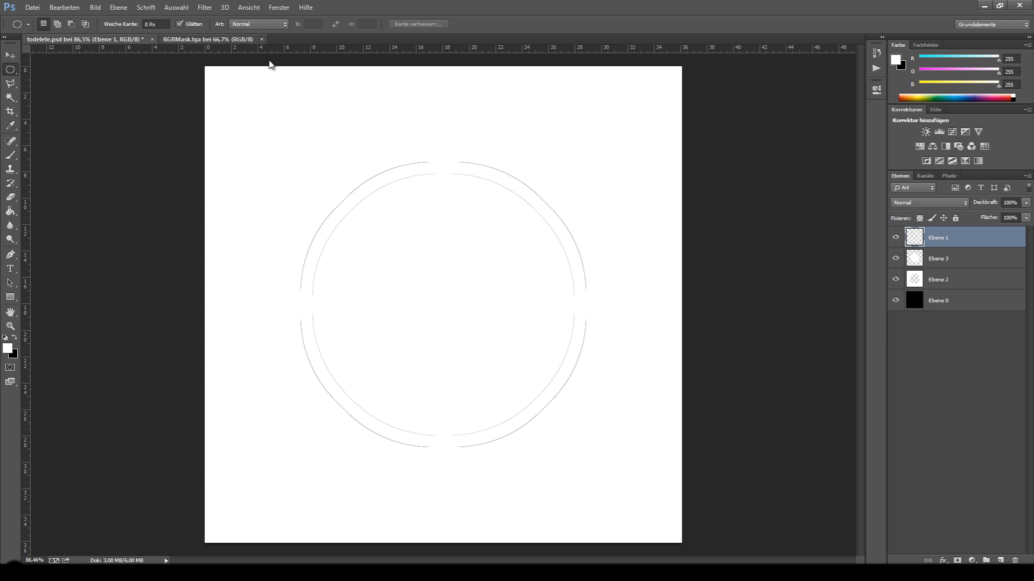
click(204, 38)
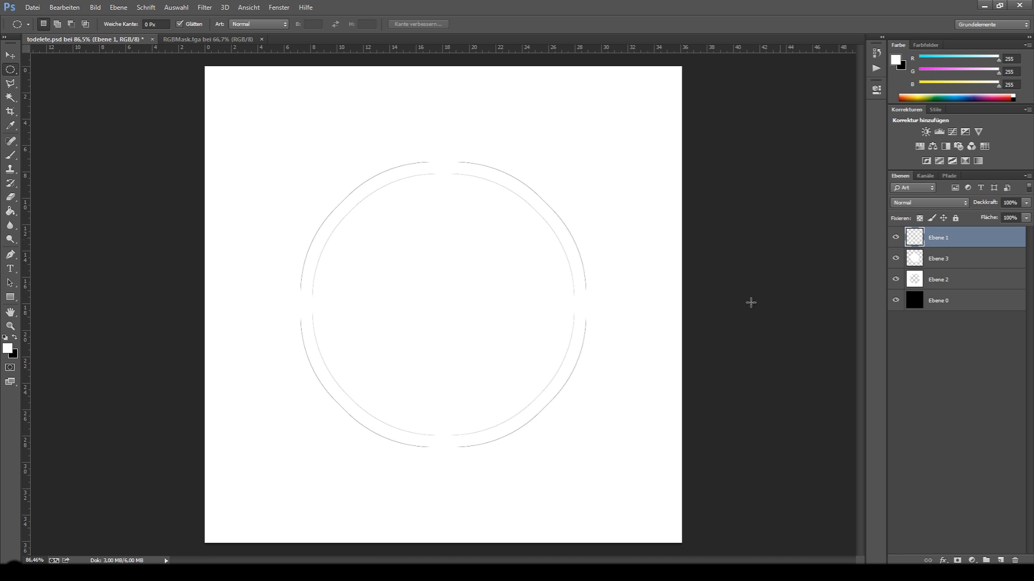
mouse_move(896, 252)
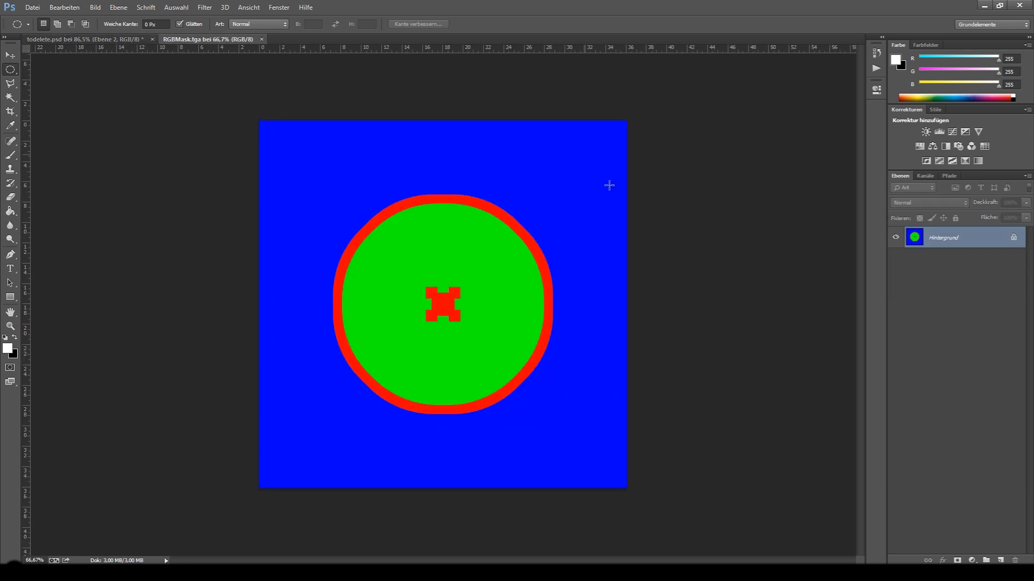
View RGBMask.tga's Blau and Grün channels singly, then return to the RGB composite
click(925, 175)
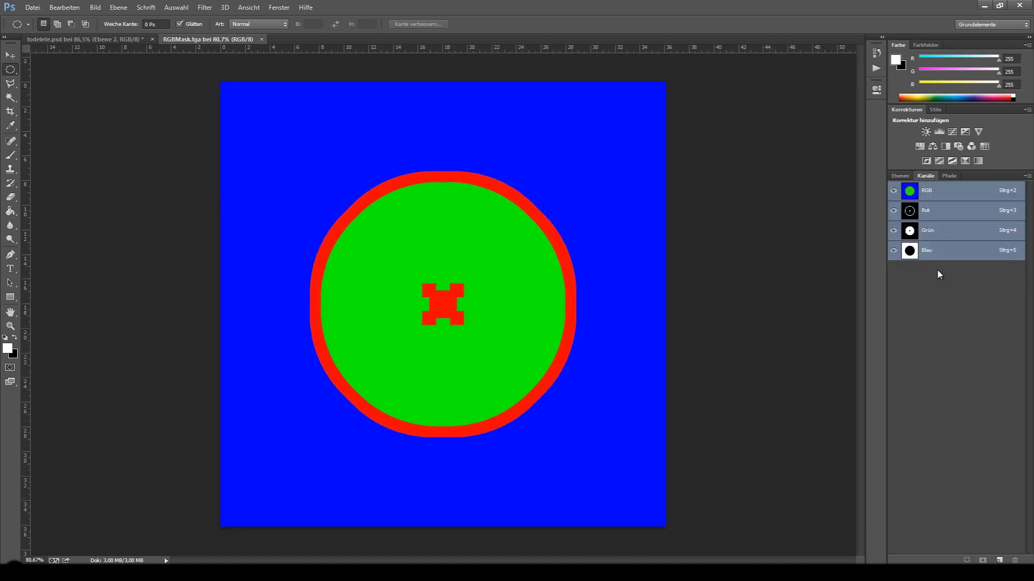
mouse_move(933, 216)
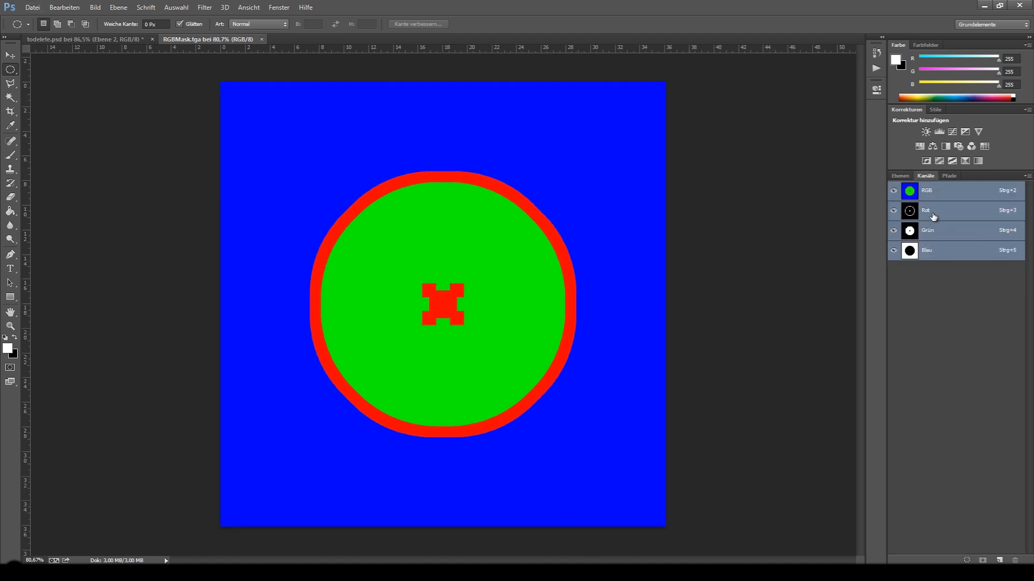
click(936, 250)
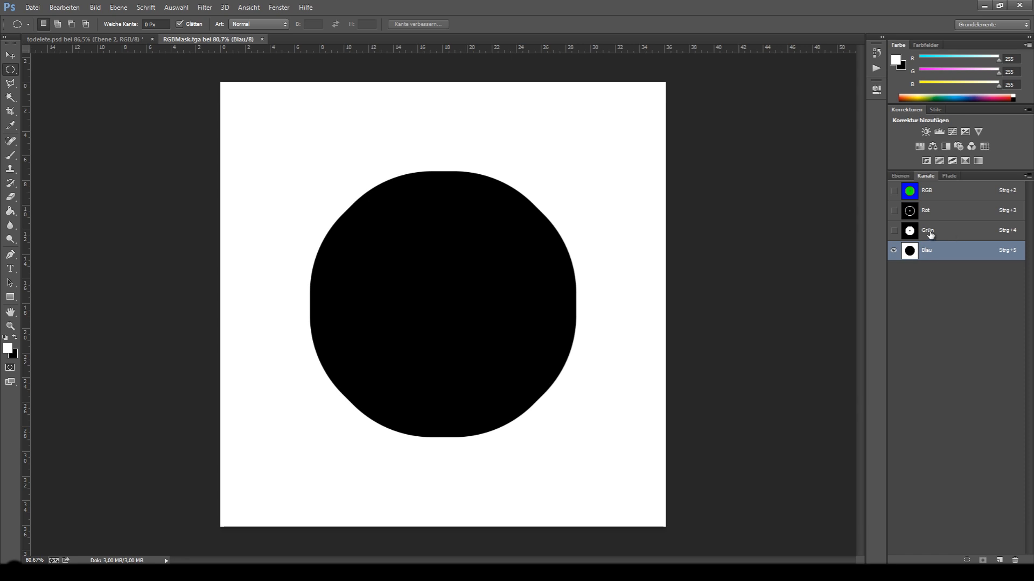
click(927, 230)
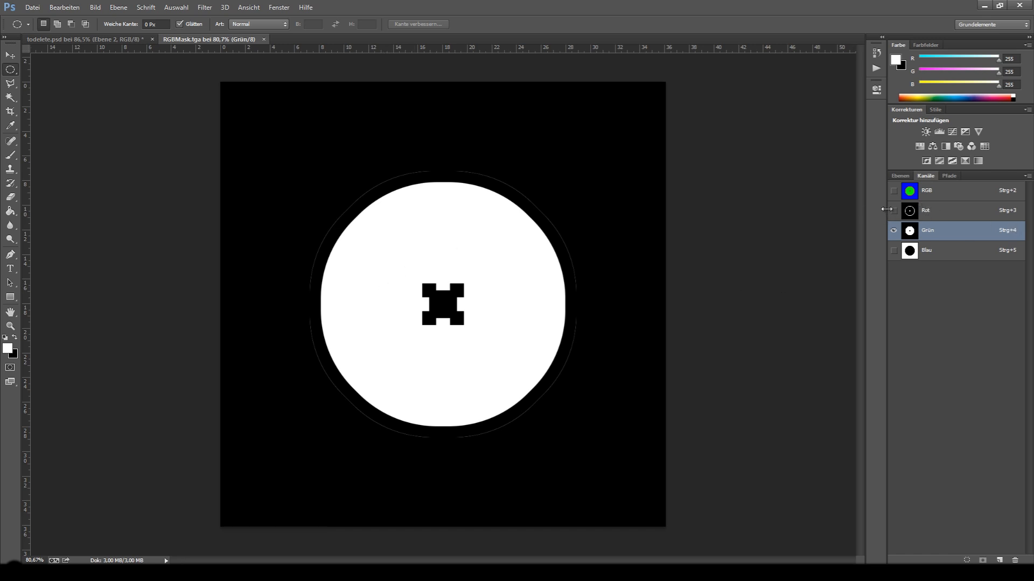
click(893, 210)
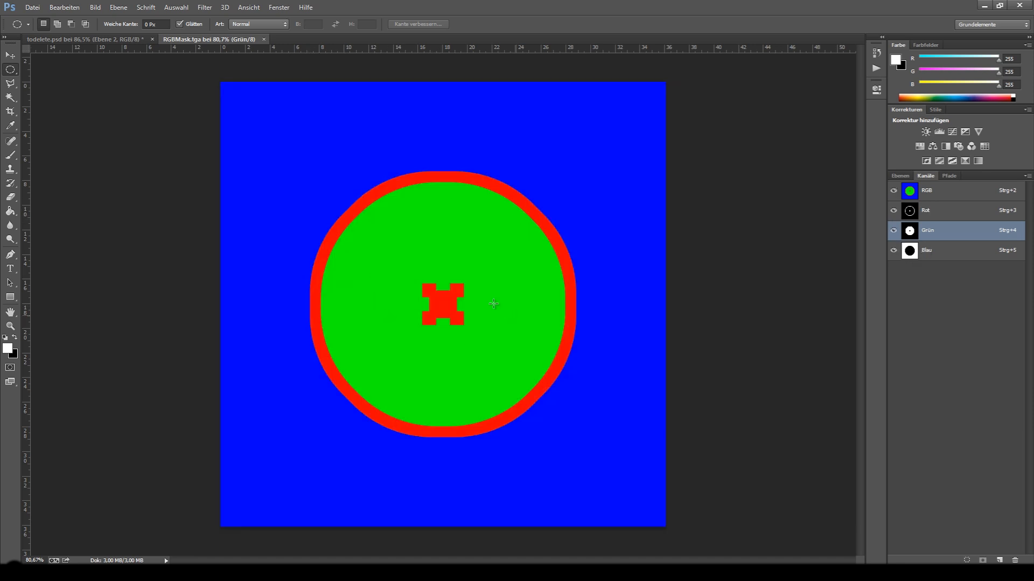
mouse_move(443, 233)
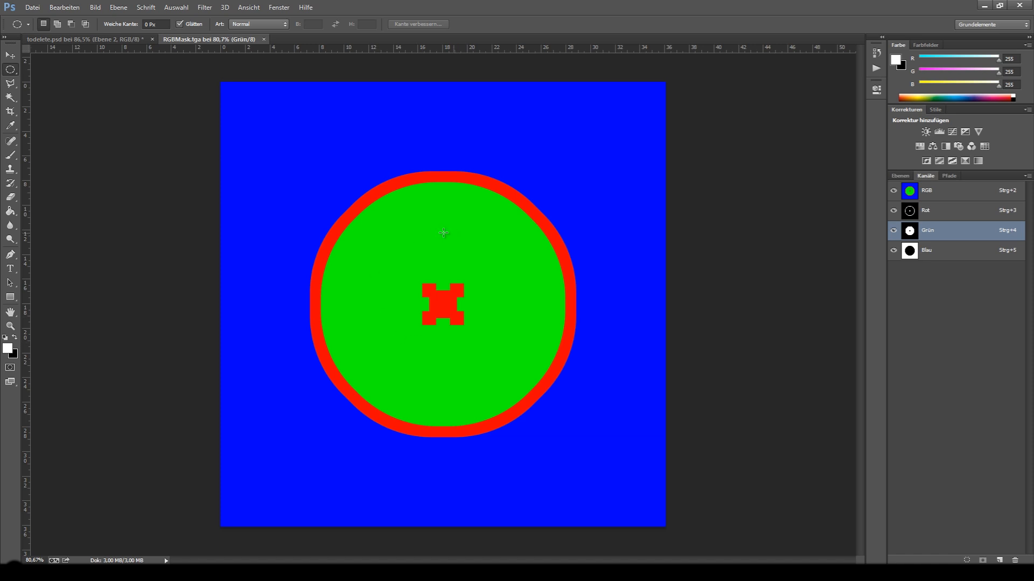
mouse_move(476, 293)
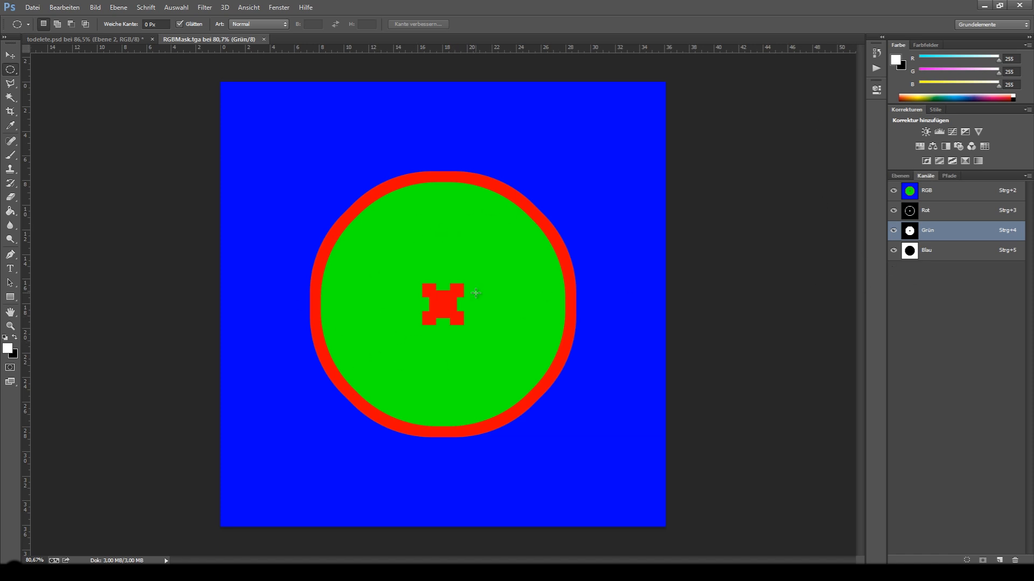
click(908, 230)
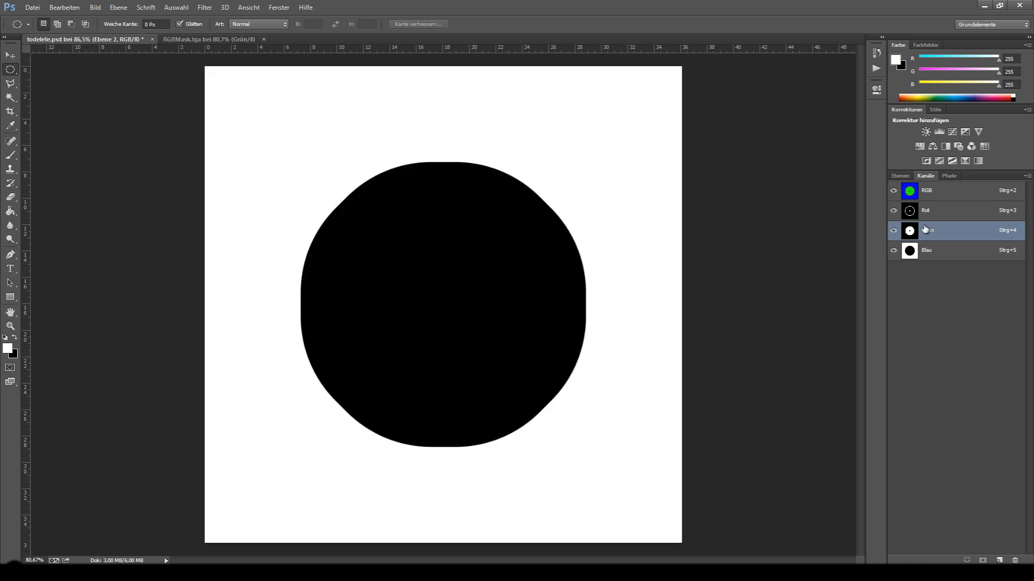
click(898, 175)
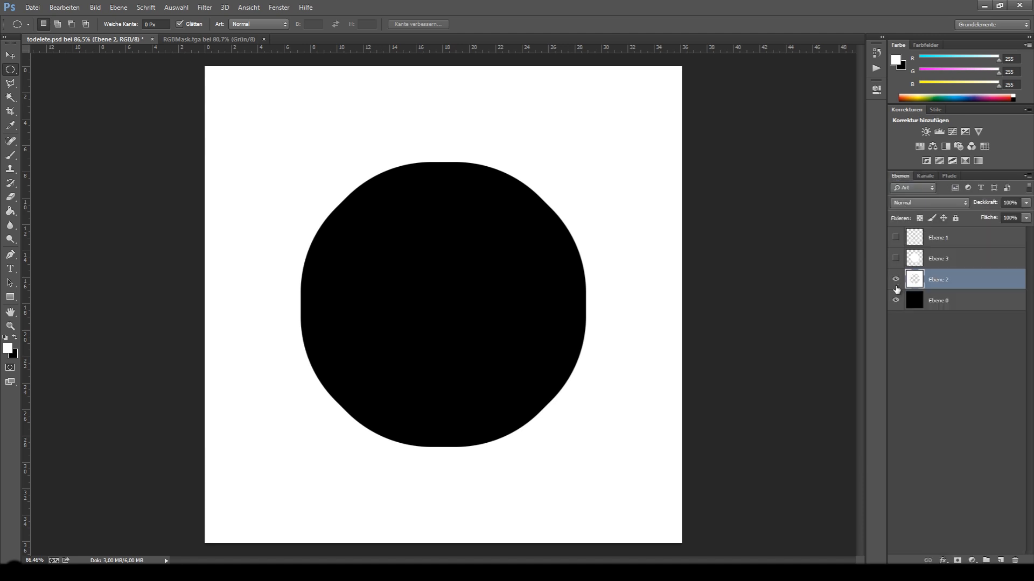
click(949, 300)
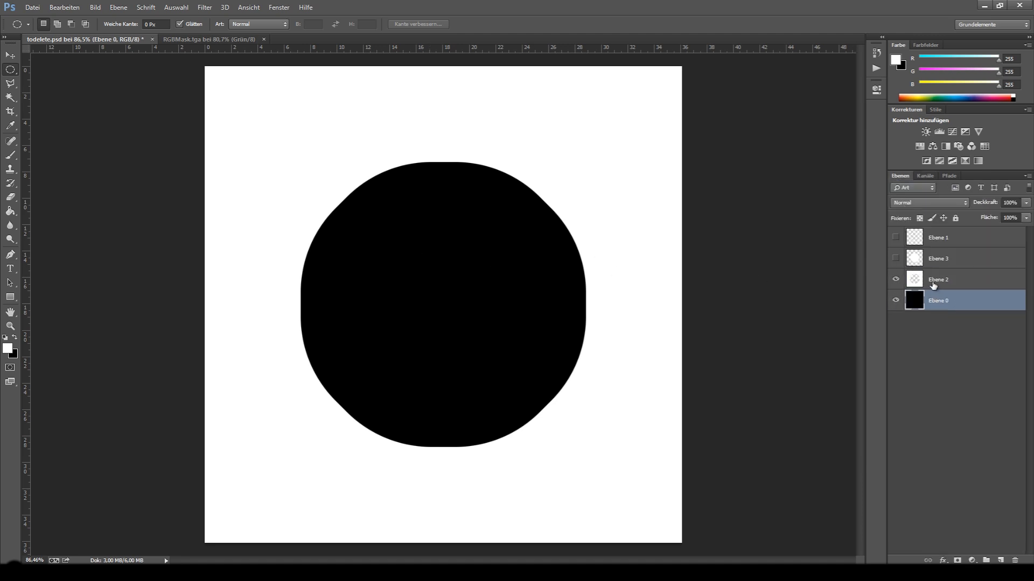
click(937, 279)
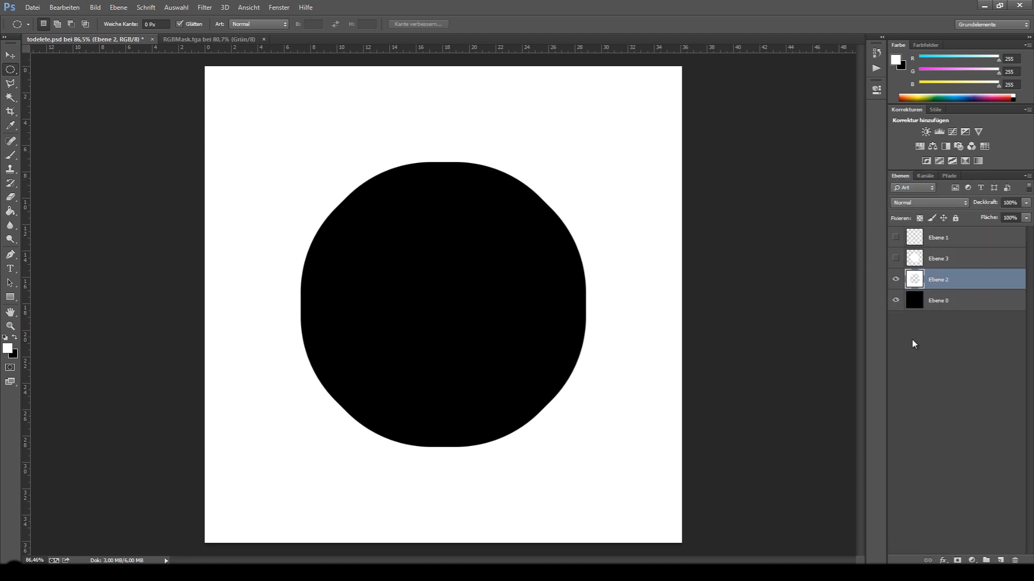
mouse_move(702, 299)
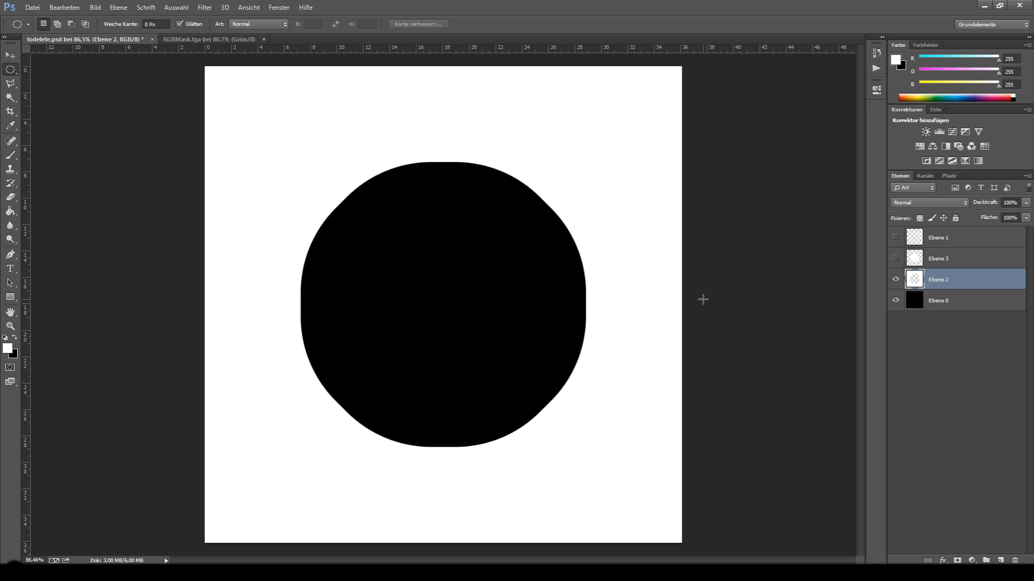
mouse_move(385, 239)
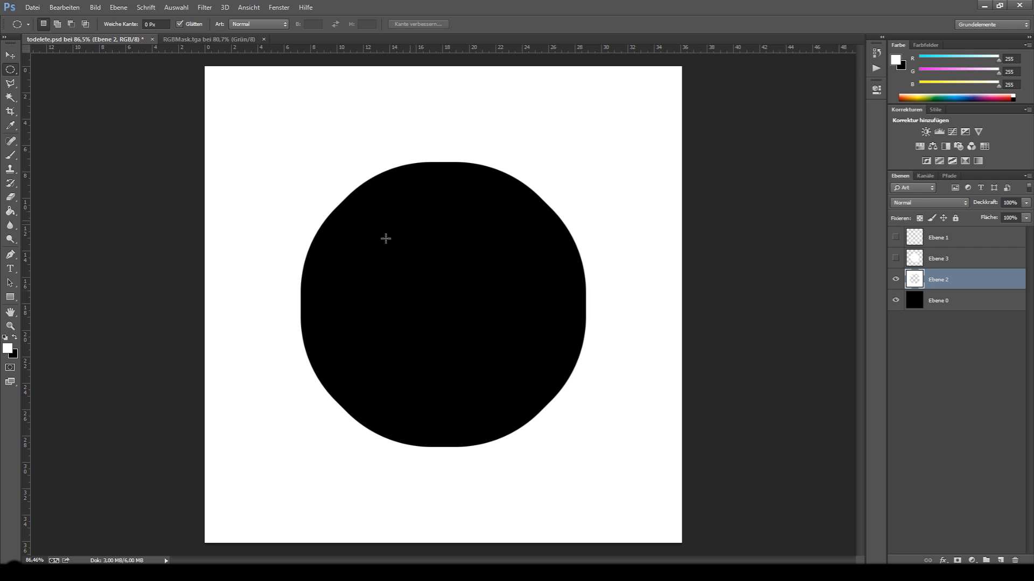
mouse_move(444, 274)
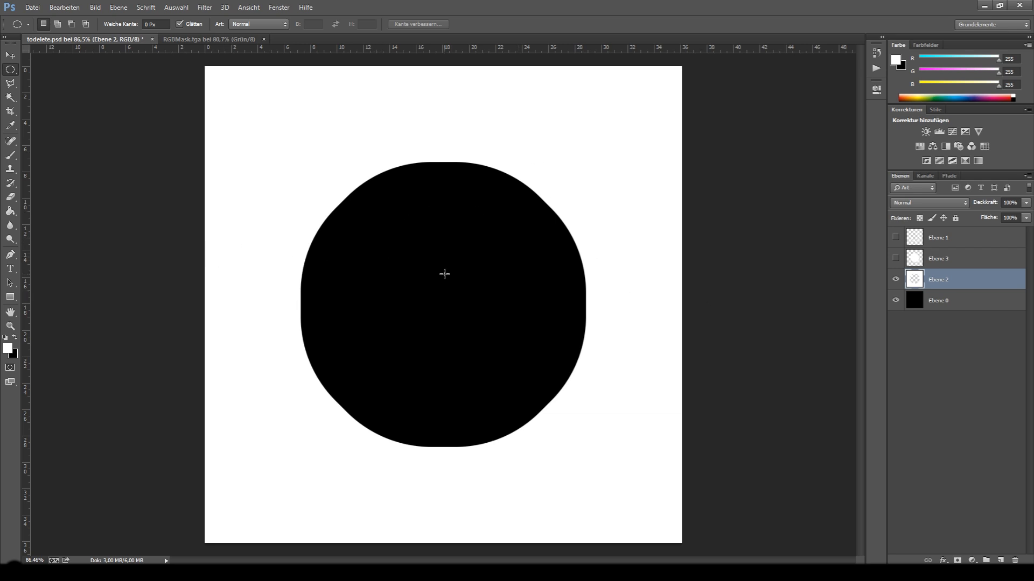
mouse_move(467, 318)
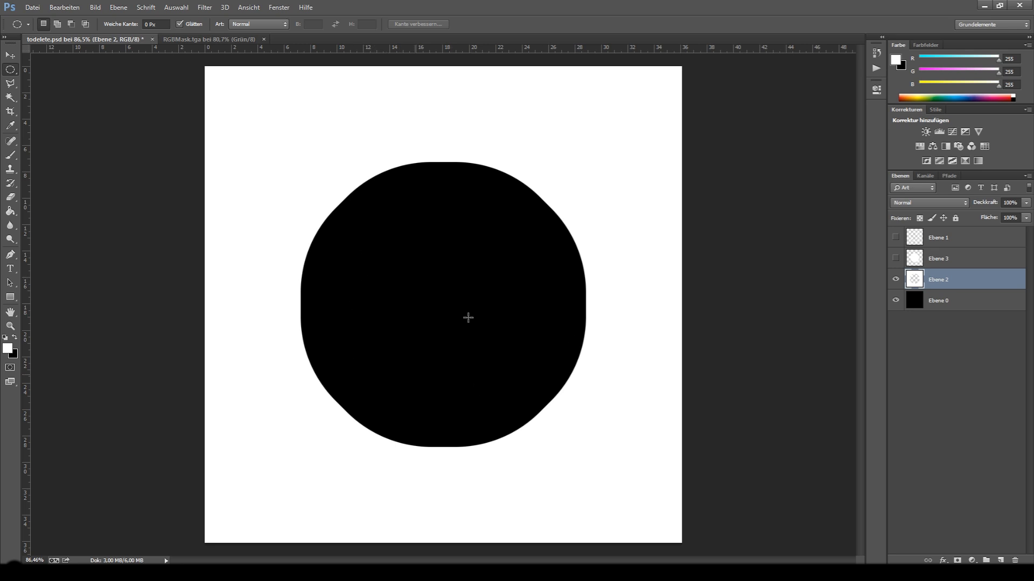
mouse_move(424, 275)
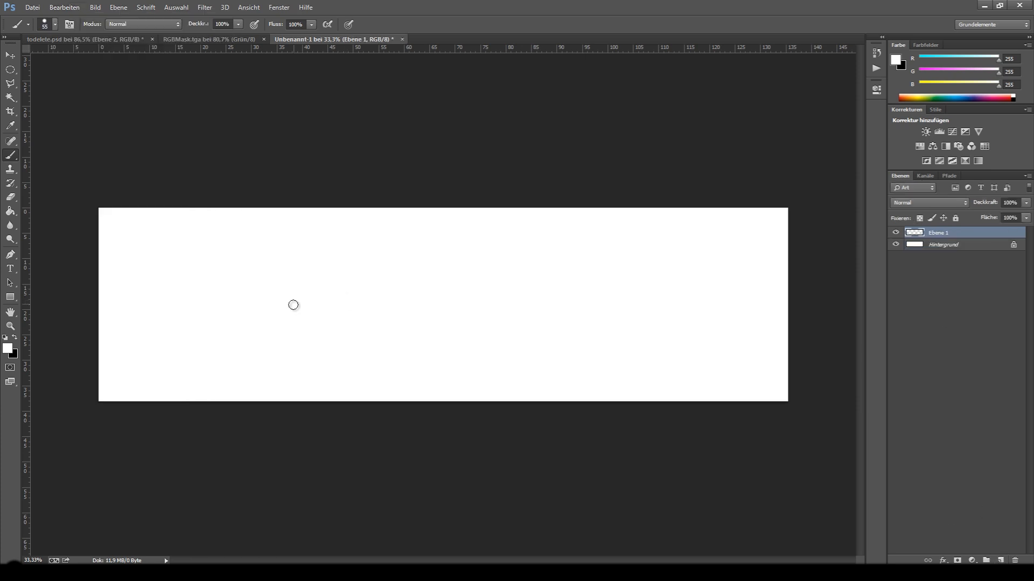
Return from the blank untitled document to the RGBMask.tga tab
click(942, 245)
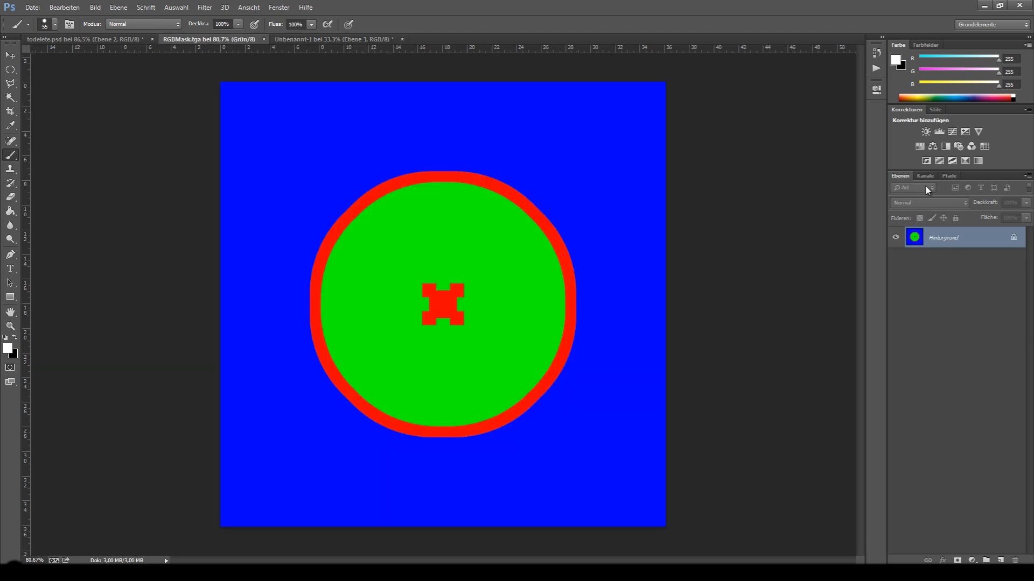
click(924, 176)
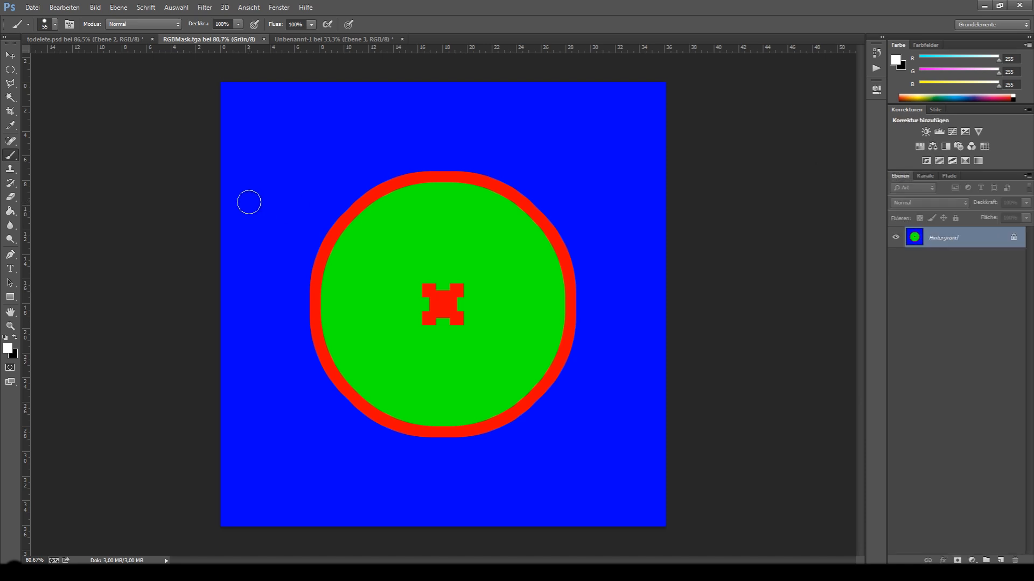
mouse_move(251, 164)
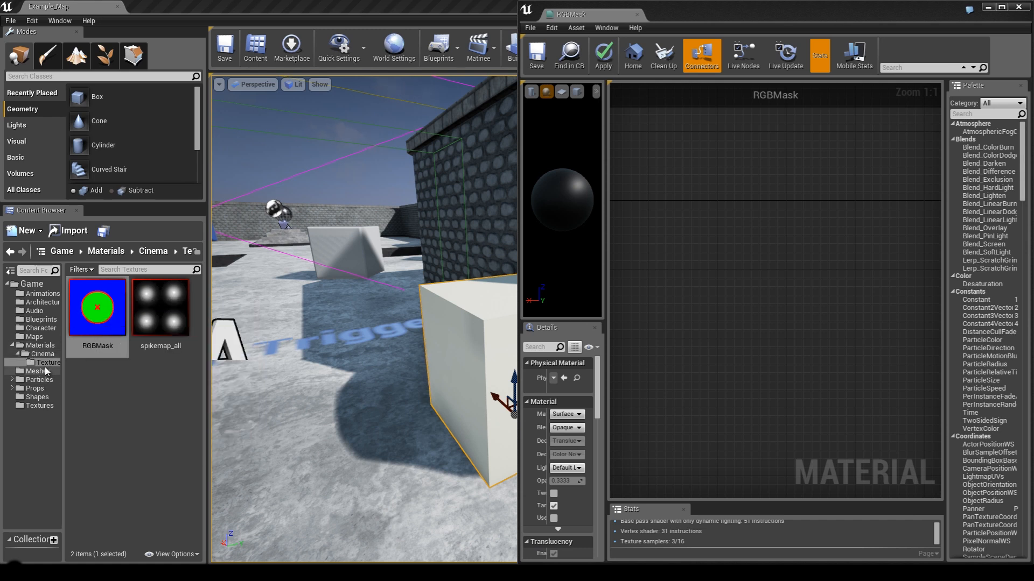
Bring the empty RGBMask material editor back up beside the level viewport
click(97, 306)
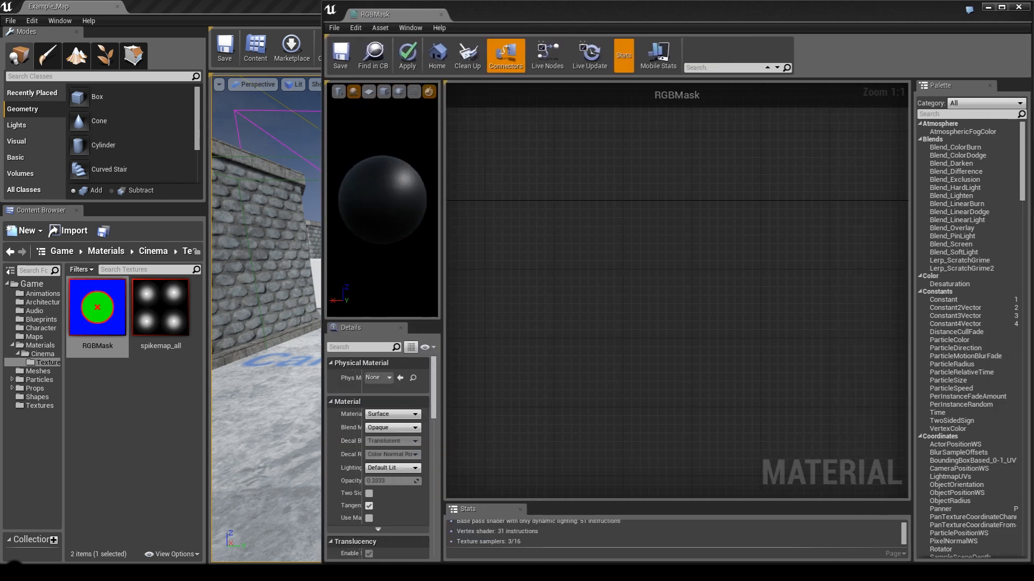
mouse_move(532, 226)
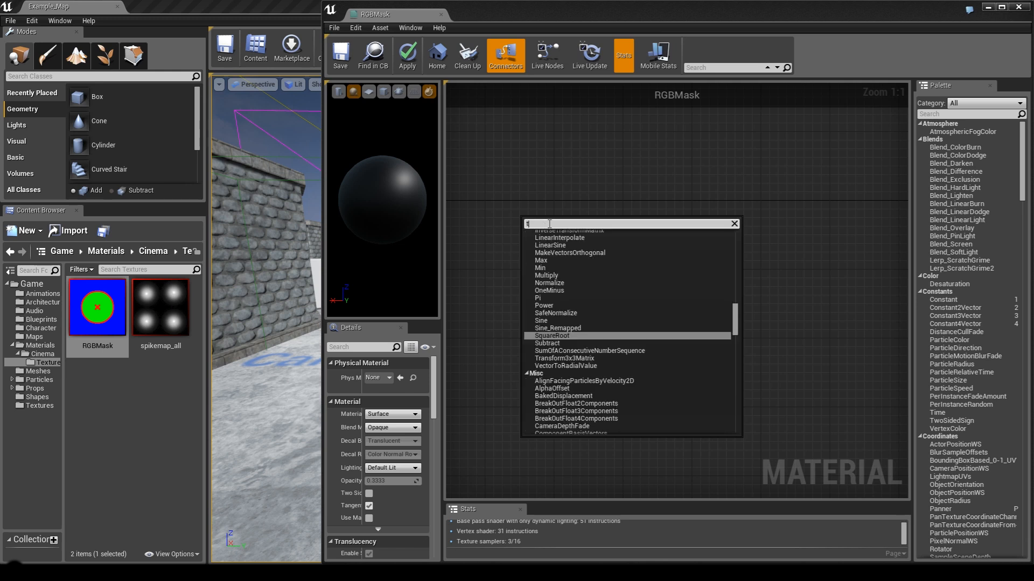
Add a TextureSampleParameter2D named Diffuse_Mask using the RGBMask texture
text(vectorp)
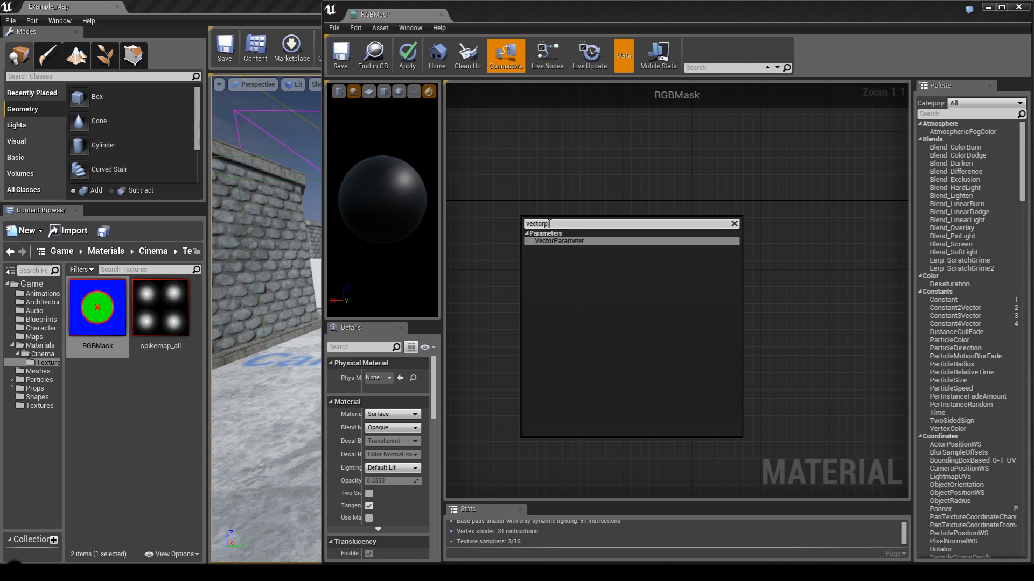
click(559, 241)
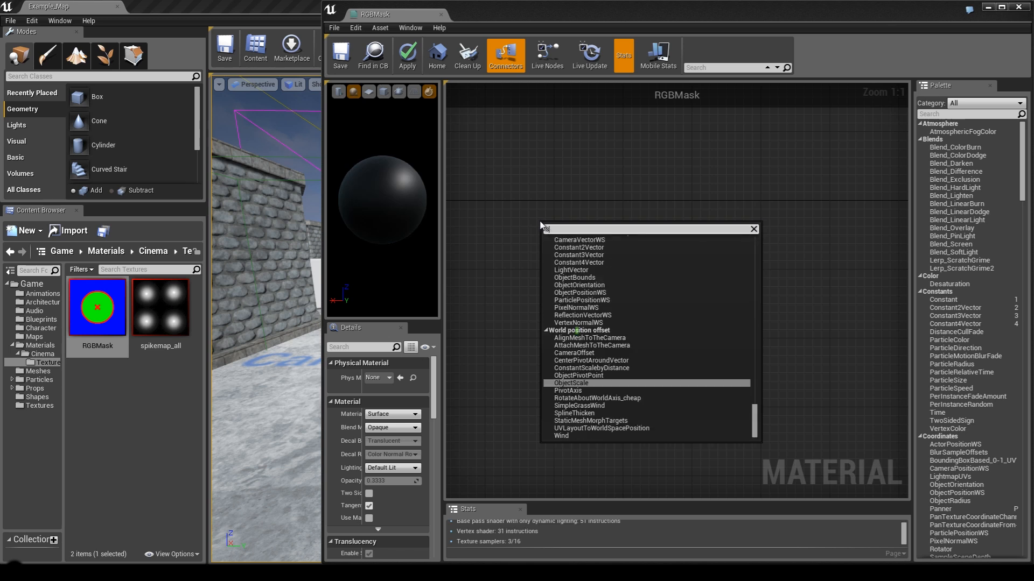
text(samplep)
text(Diffuse_Mask)
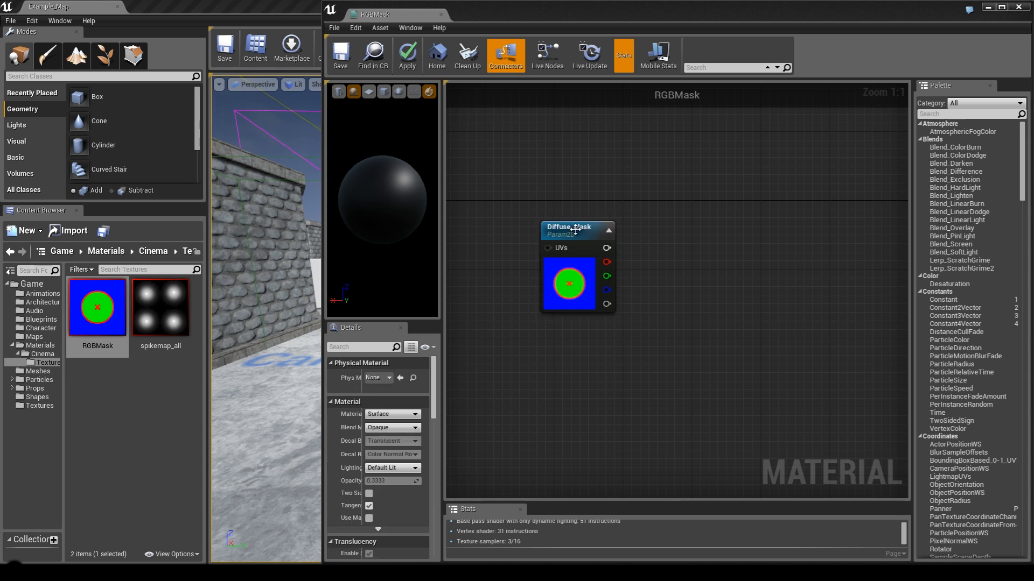
Add three ComponentMask nodes, wire Diffuse_Mask RGB into the first, and set it to R only
drag(577, 227, 514, 206)
text(componen)
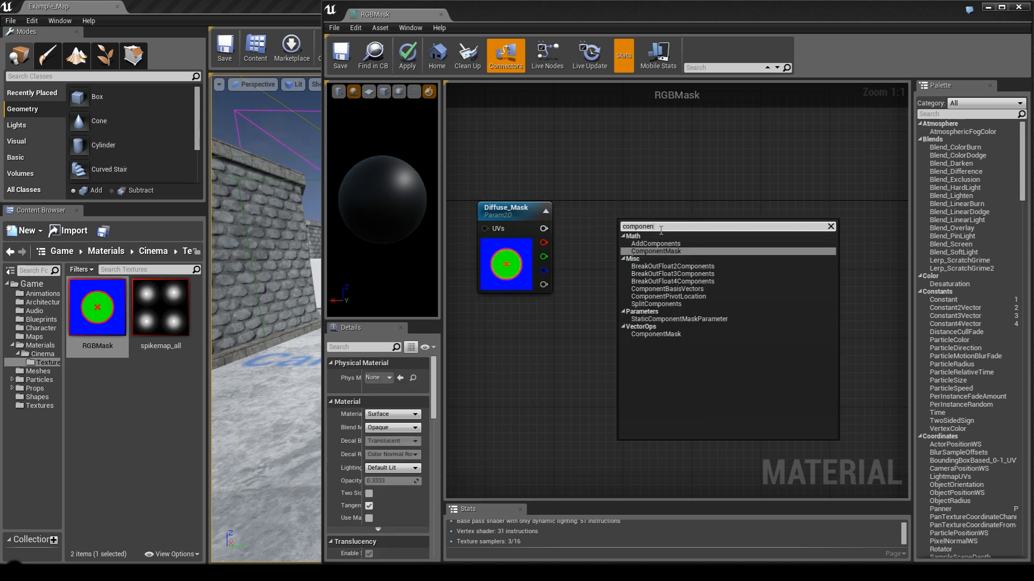
click(653, 251)
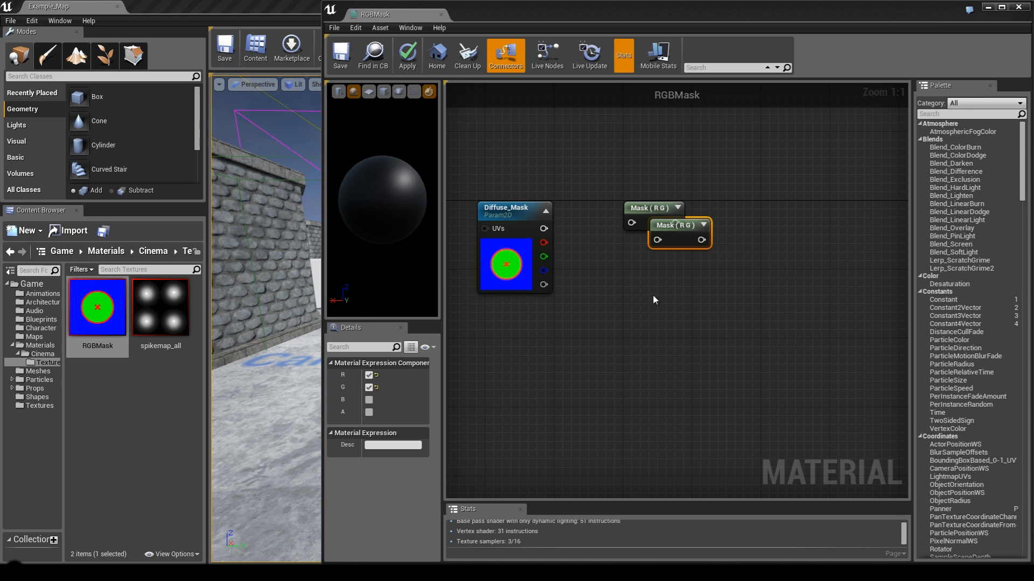
drag(678, 225, 663, 346)
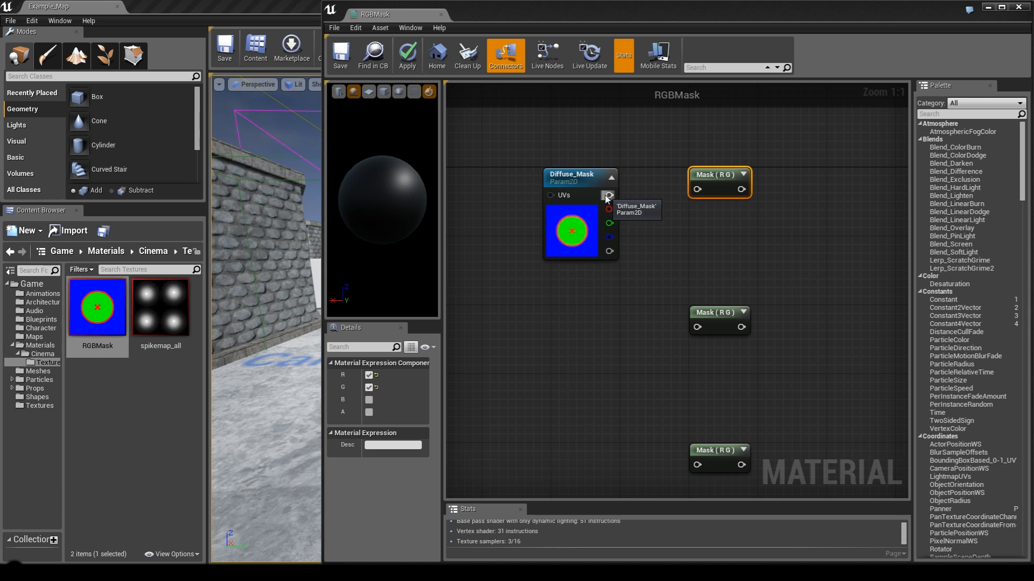
drag(608, 194, 696, 189)
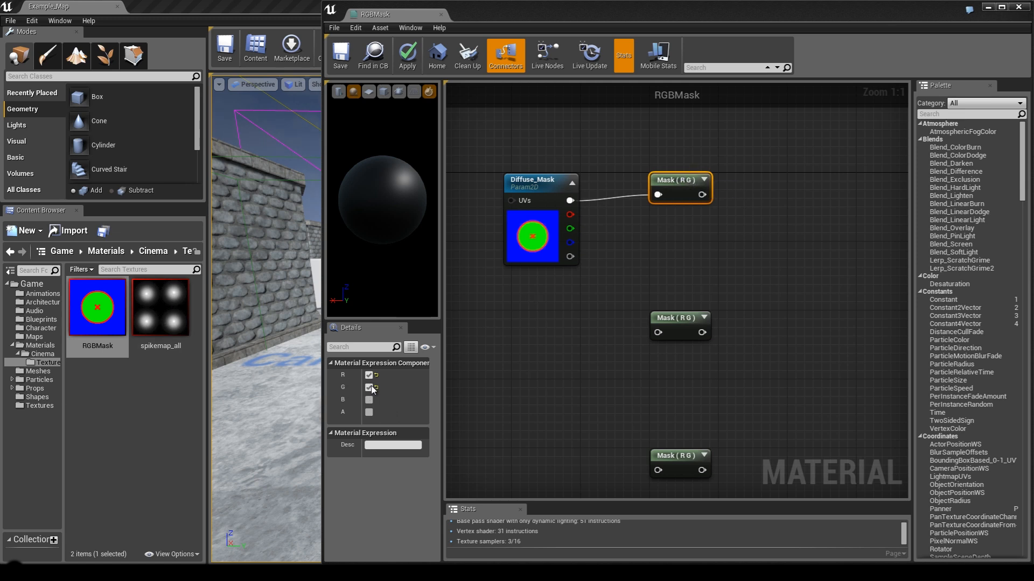
click(368, 387)
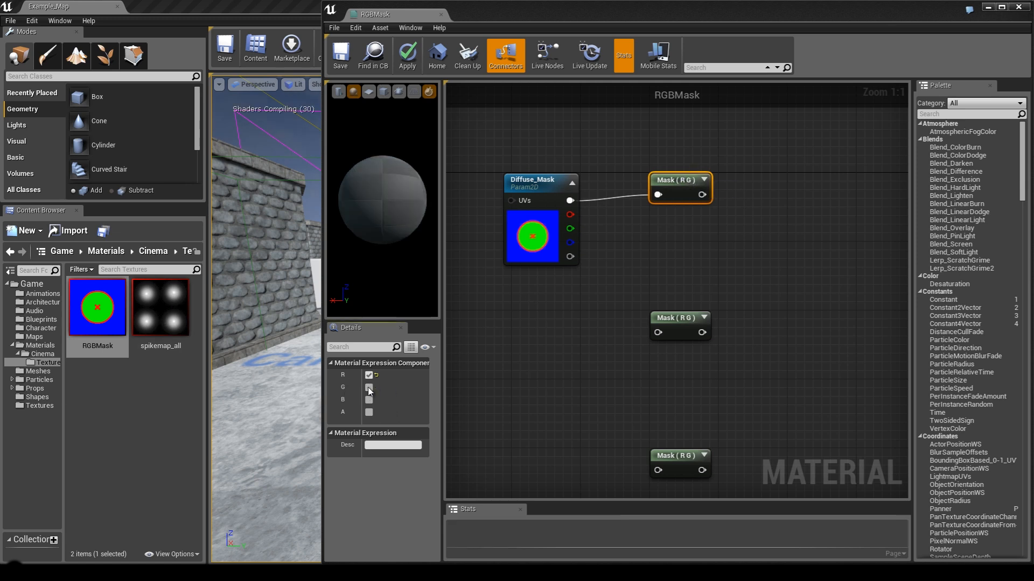
click(368, 388)
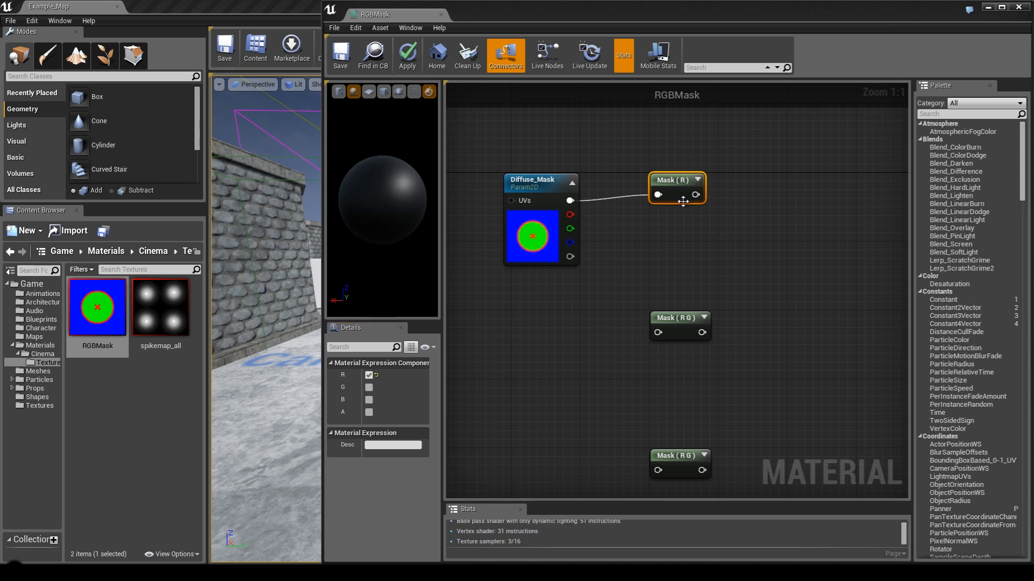
Preview the Mask (R) node, then set the second and third masks to G and B
right_click(675, 191)
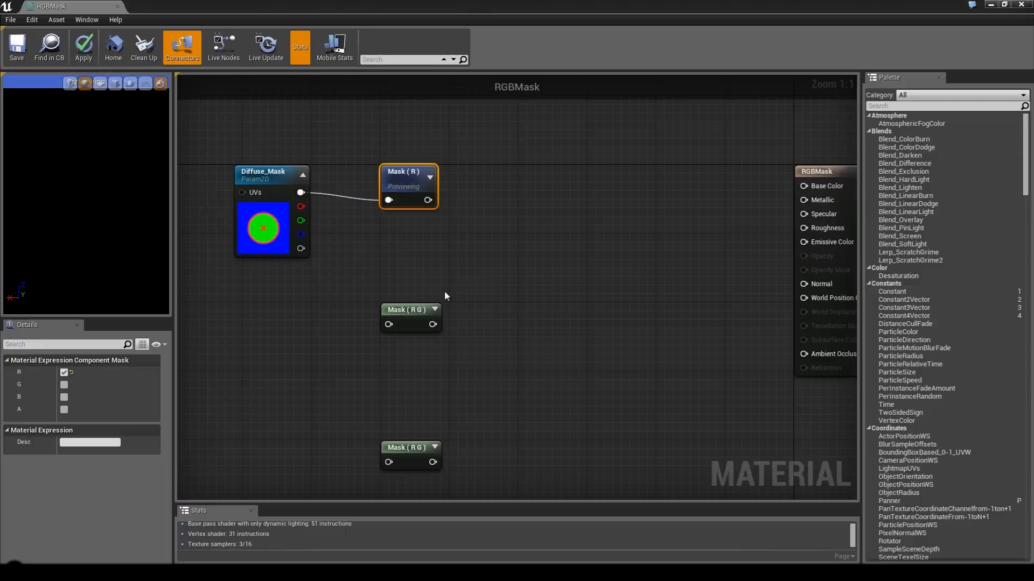
mouse_move(115, 83)
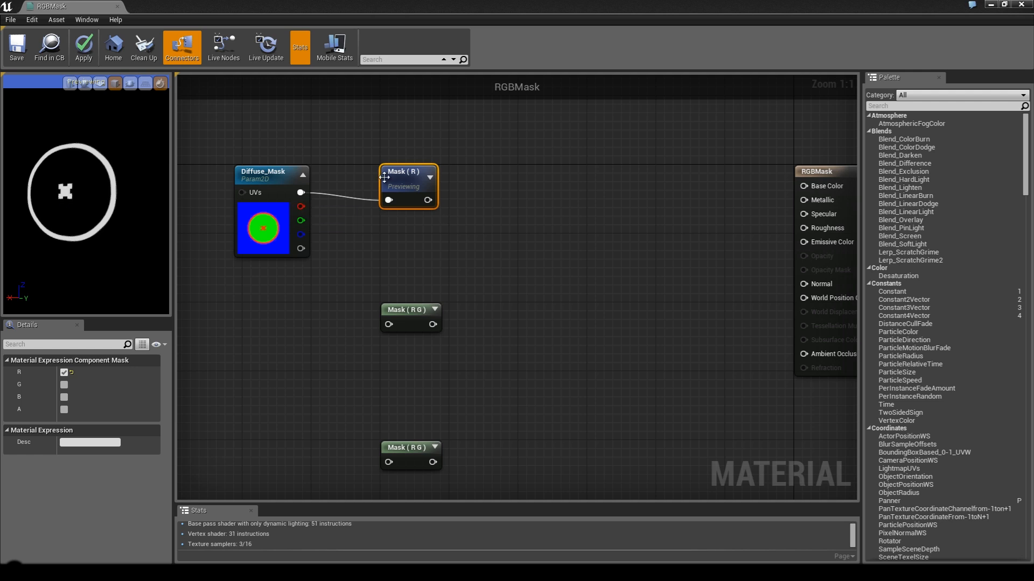
click(64, 384)
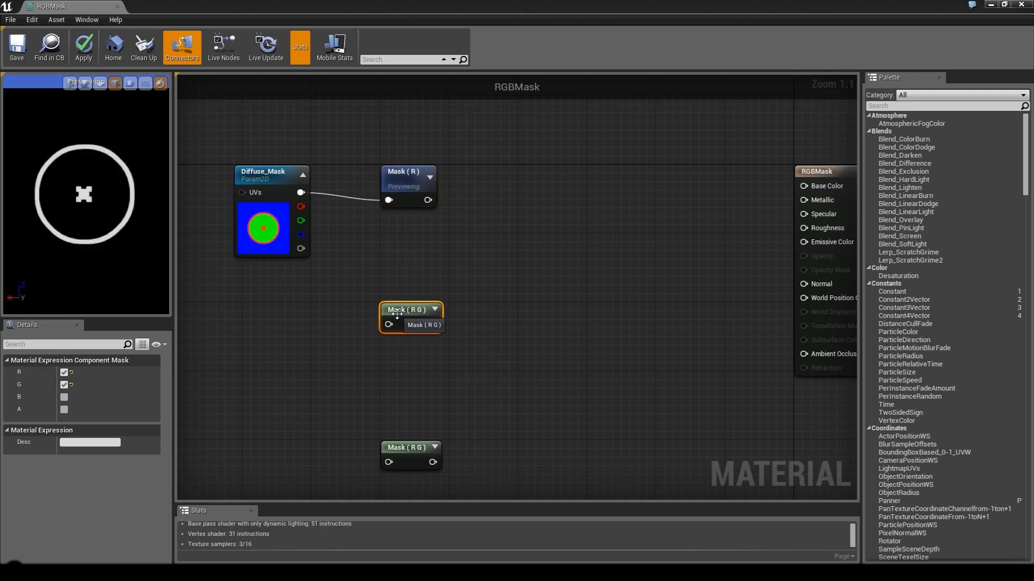
click(408, 171)
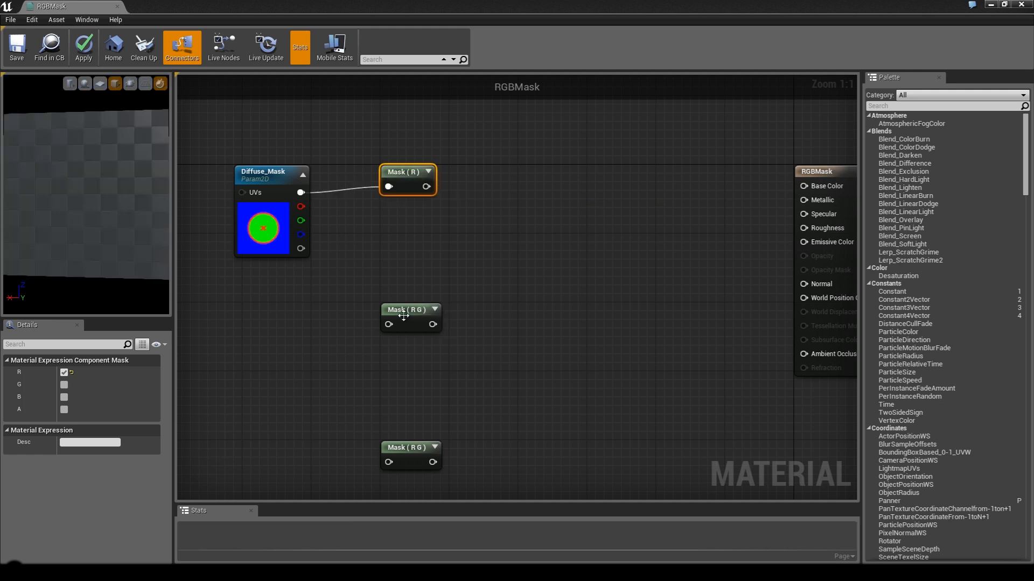
click(409, 310)
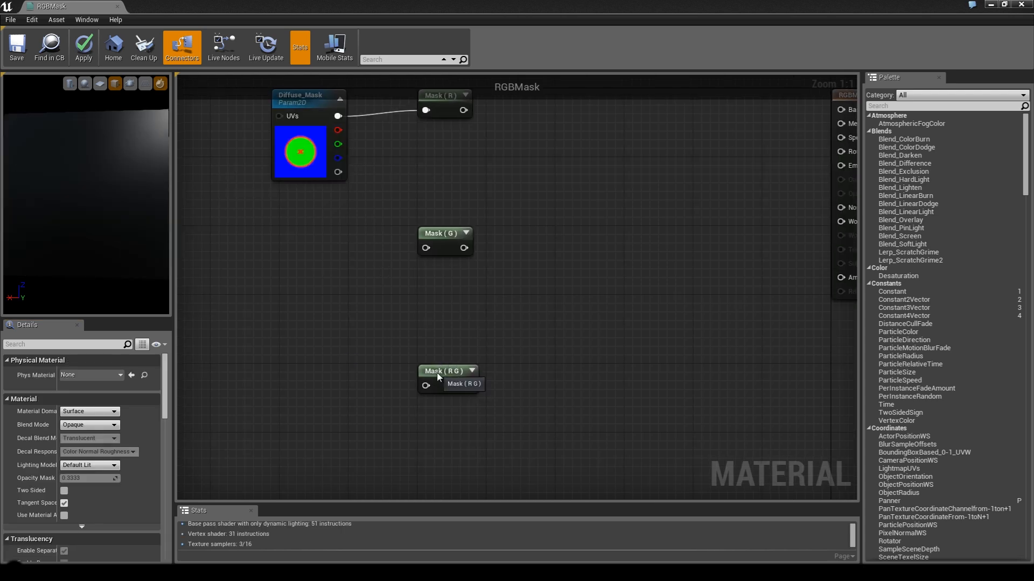
click(442, 379)
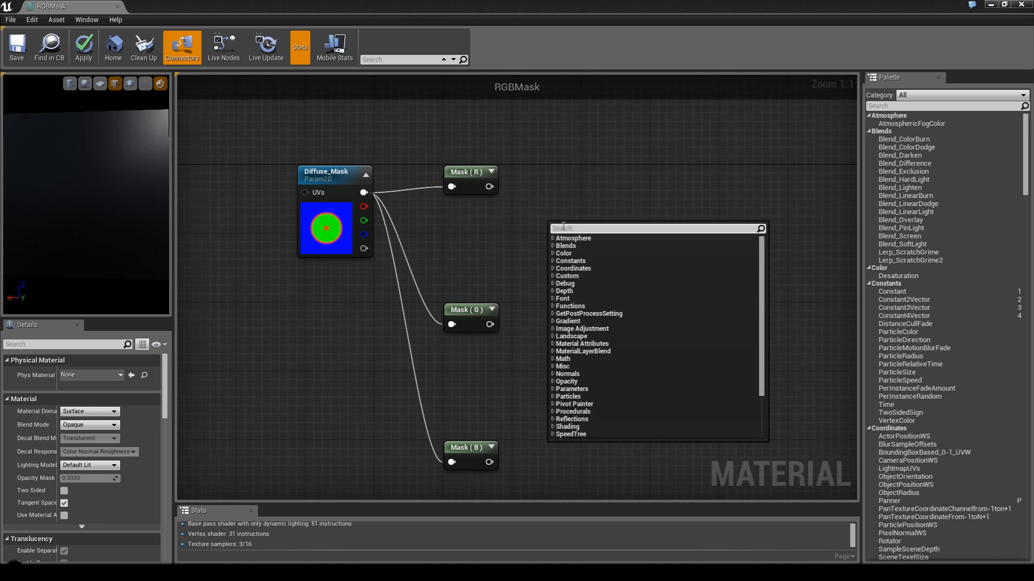
Add a vector parameter node and name it Diffuse_ColorA
text(vec)
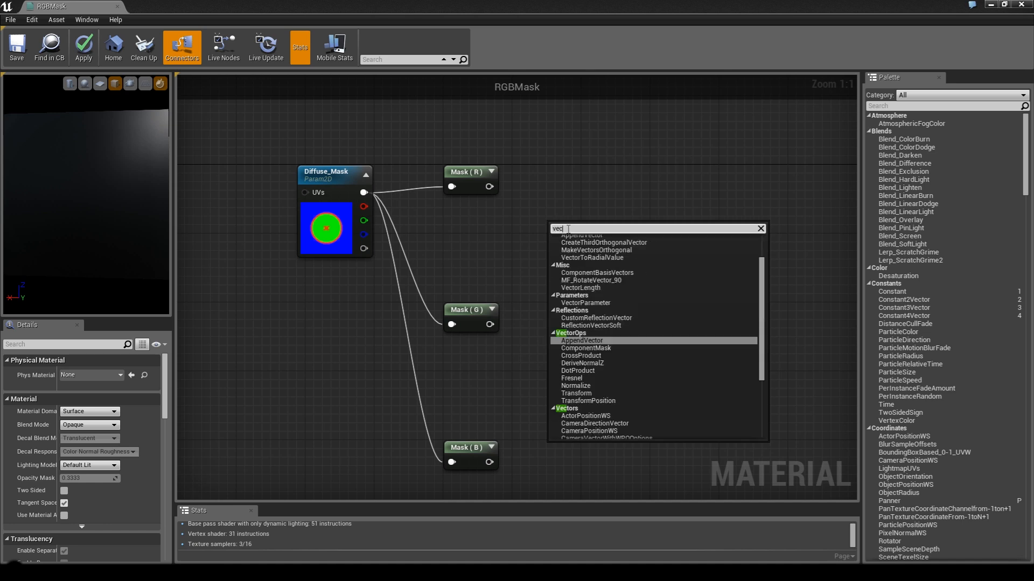
click(584, 302)
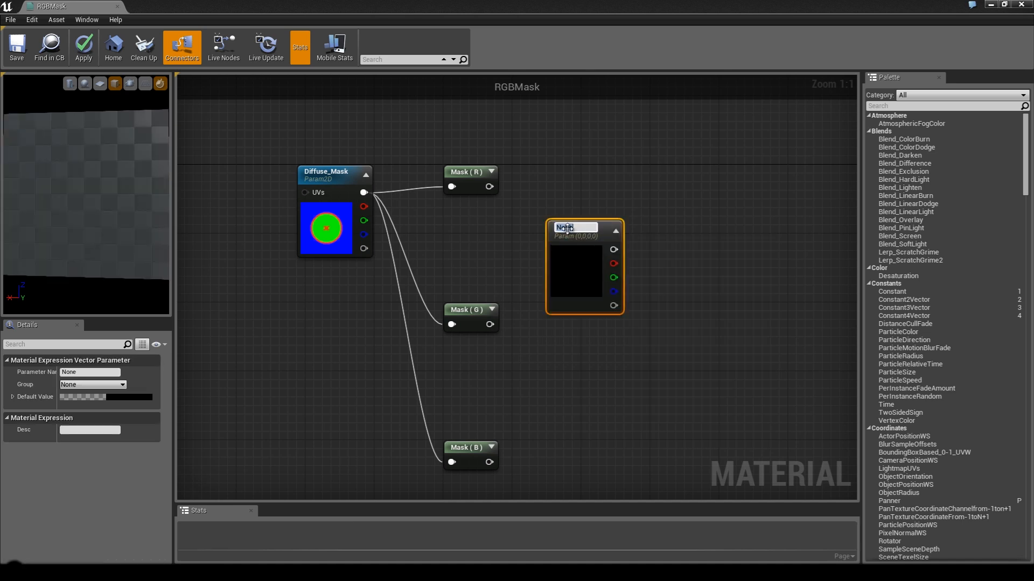
text(Diffuse_ColorA)
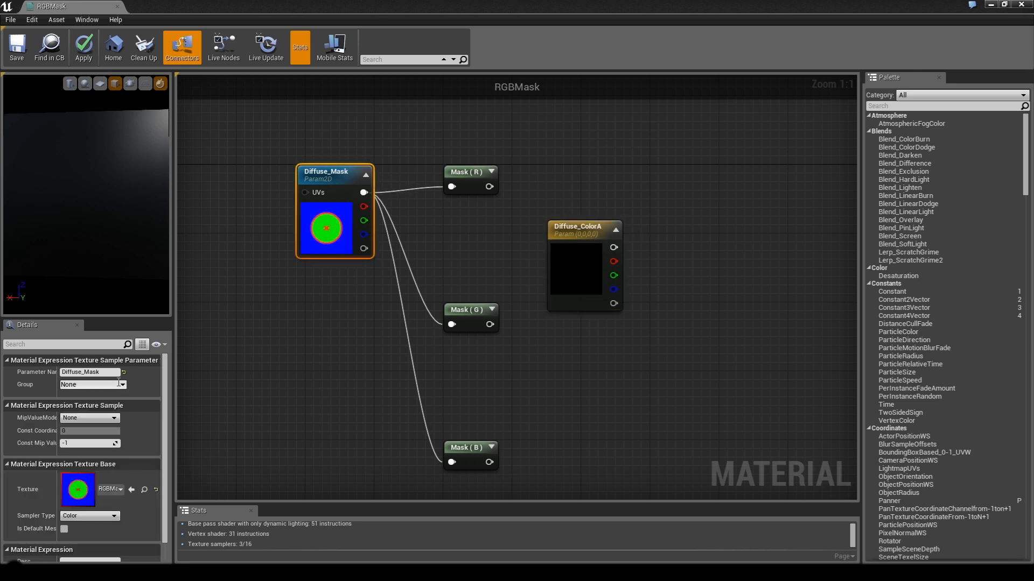
text(Dri)
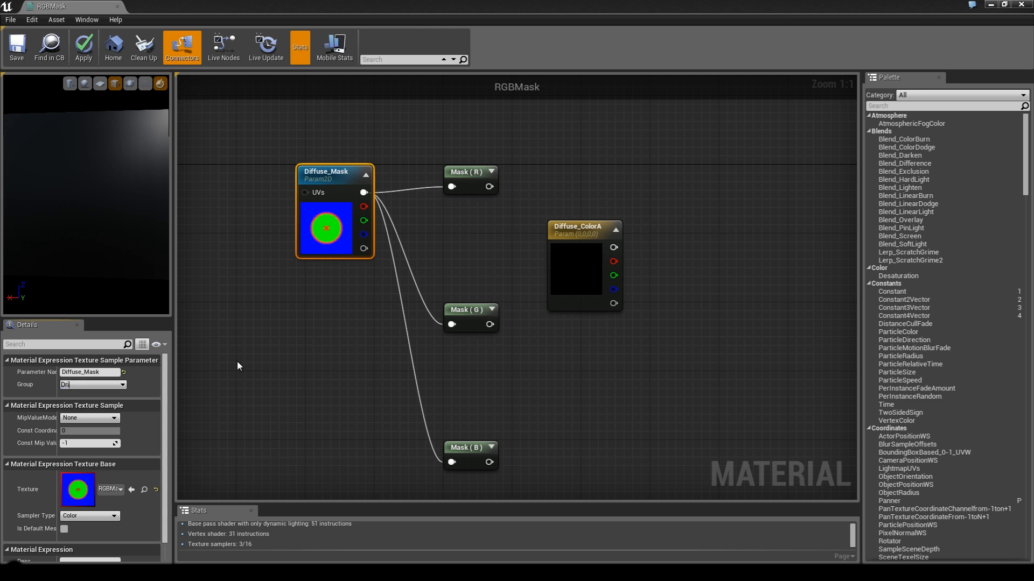
Put Diffuse_ColorA in the mask's group and give it a white default color
click(583, 227)
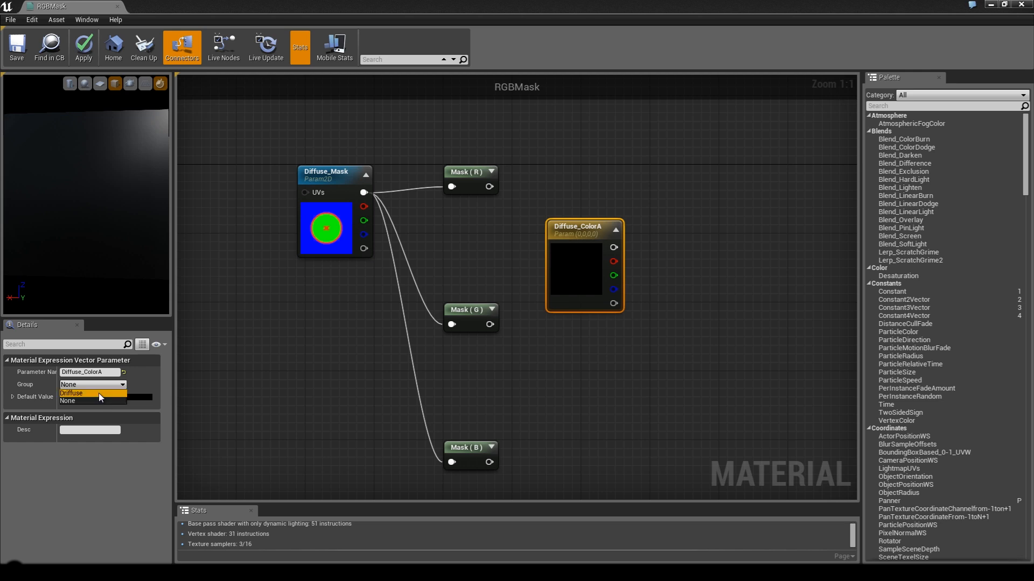
click(71, 393)
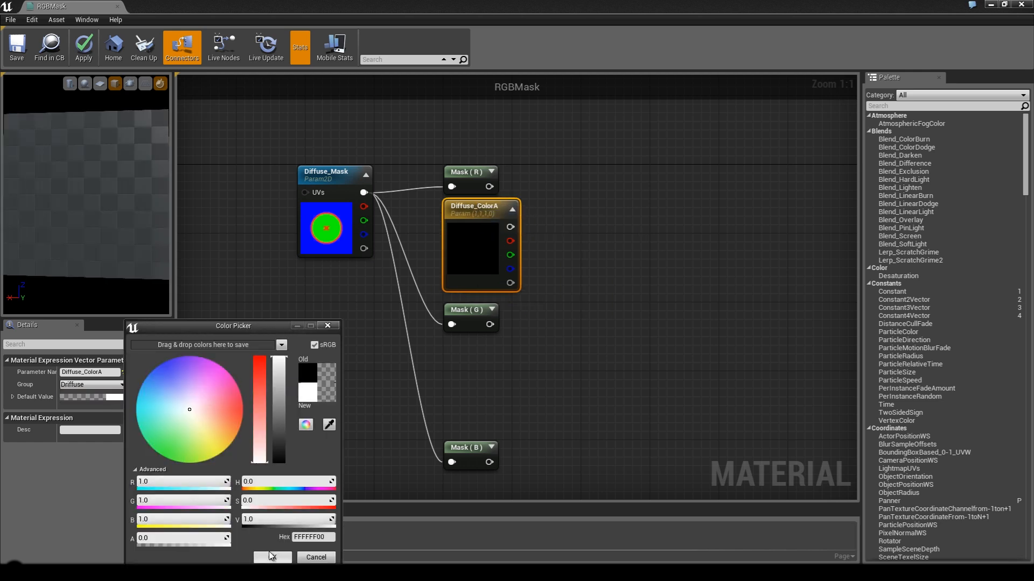
click(271, 558)
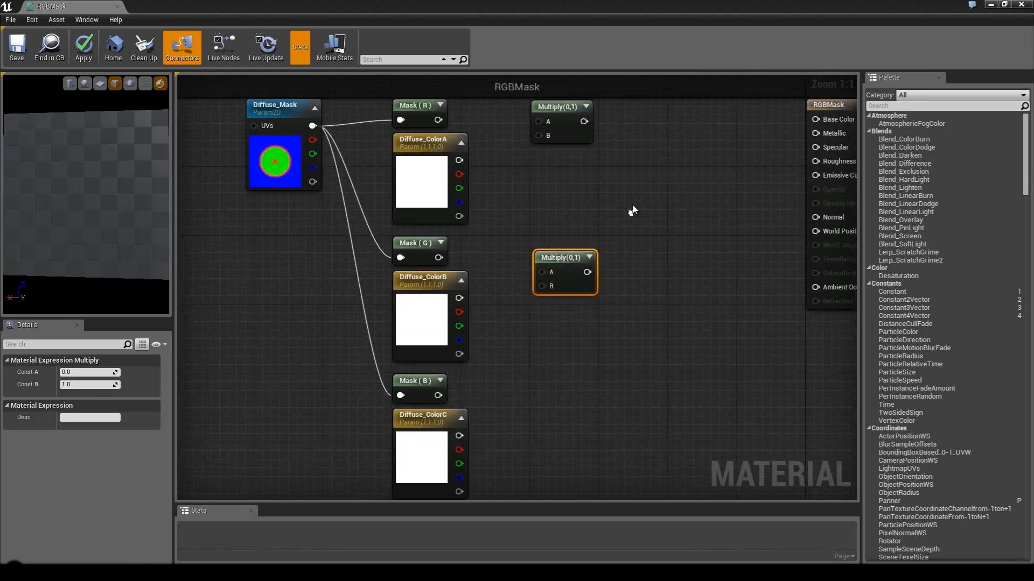
Line up the Multiply nodes with their mask channels and colors, red channel on the top row
drag(561, 257, 562, 379)
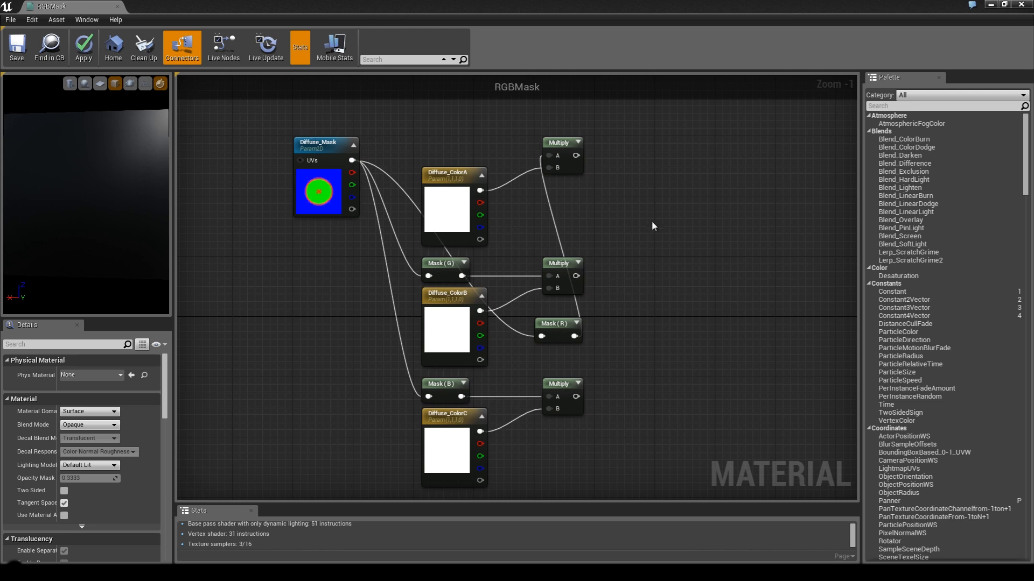
click(561, 223)
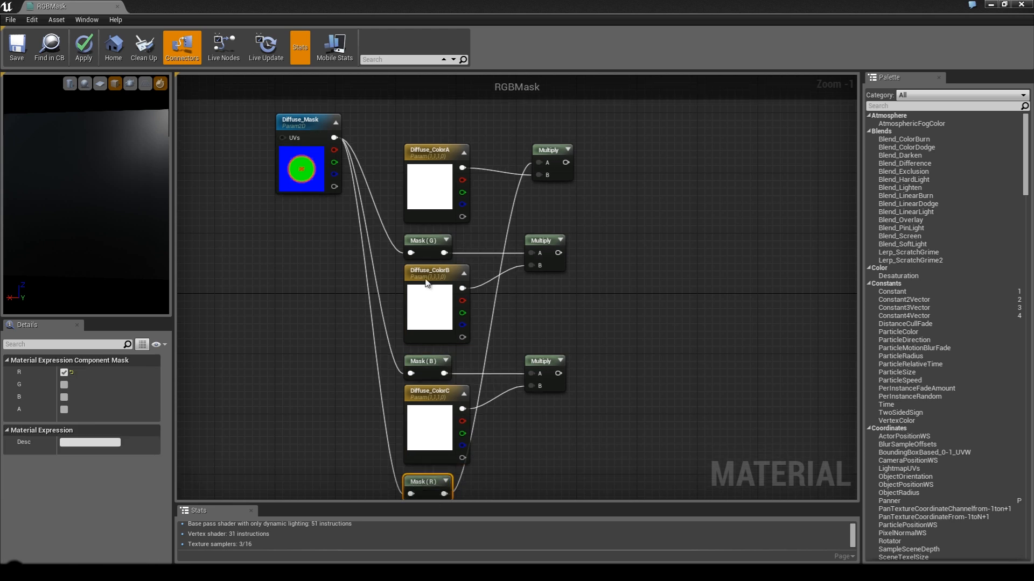
drag(427, 481, 419, 120)
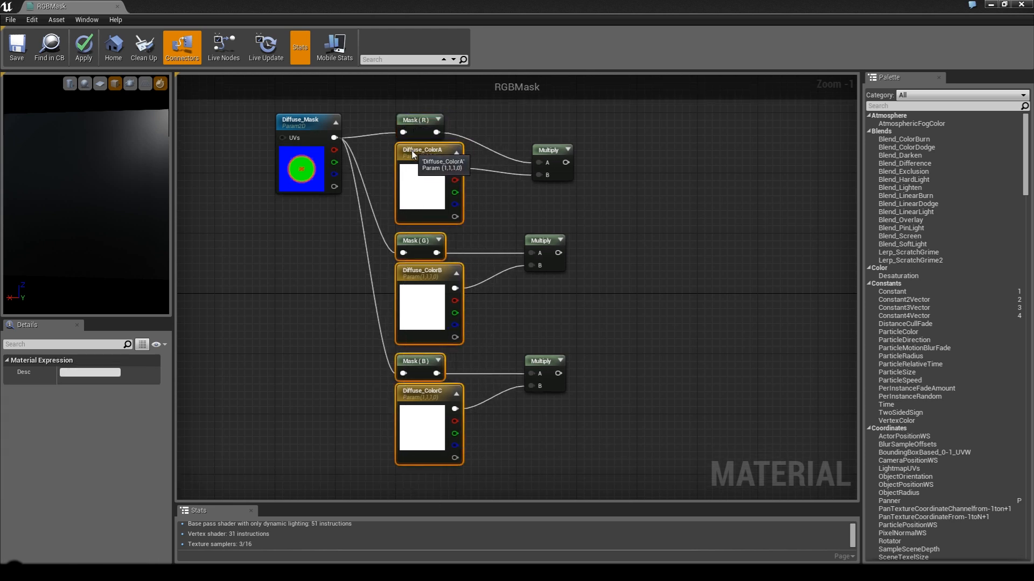
click(544, 244)
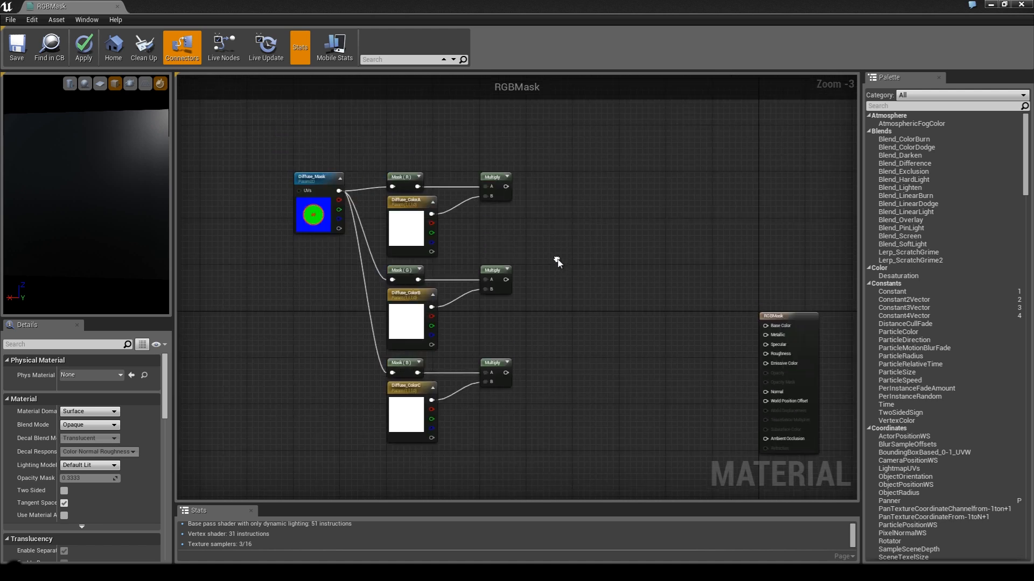
mouse_move(600, 279)
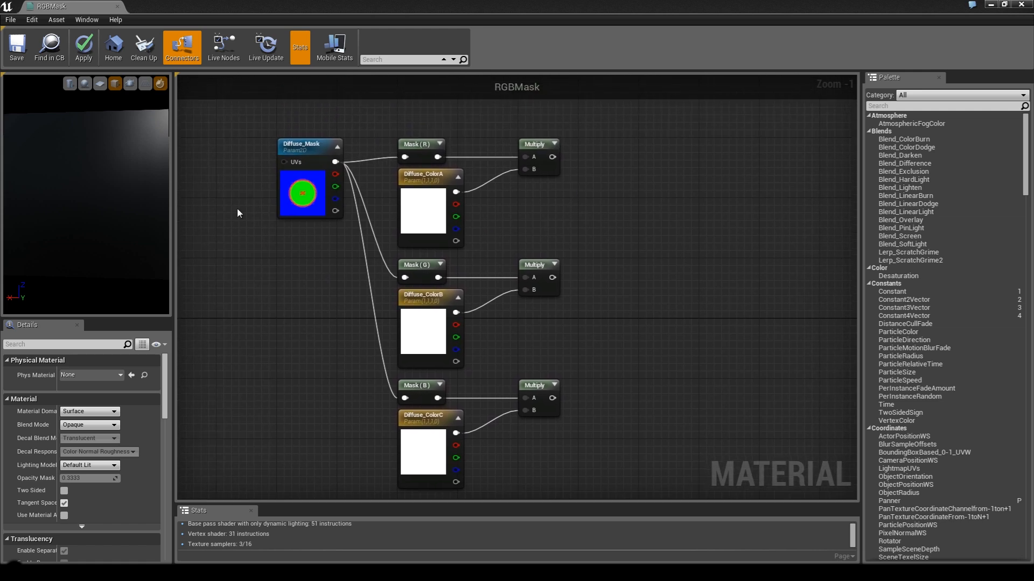
mouse_move(555, 269)
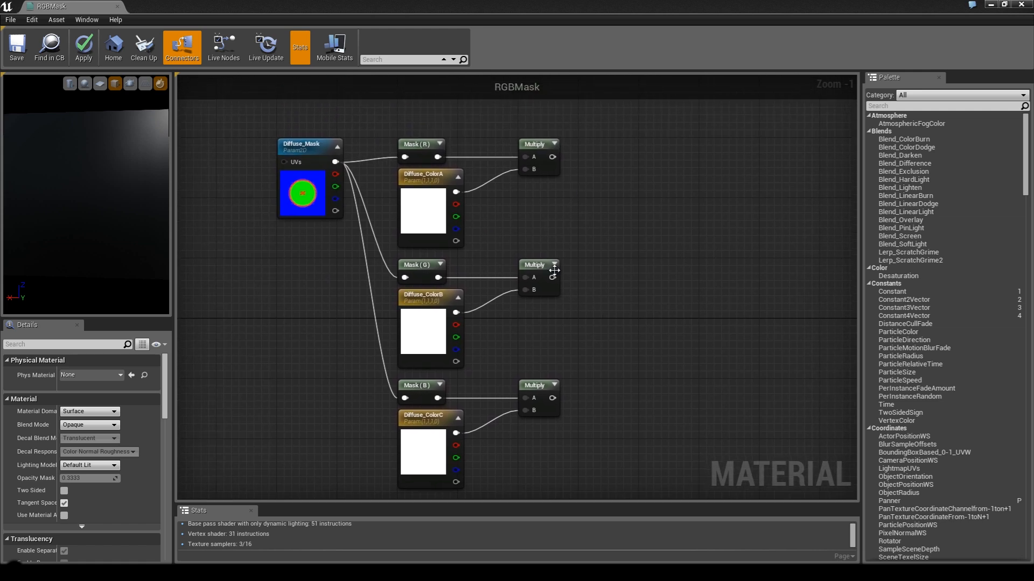
drag(534, 270, 643, 188)
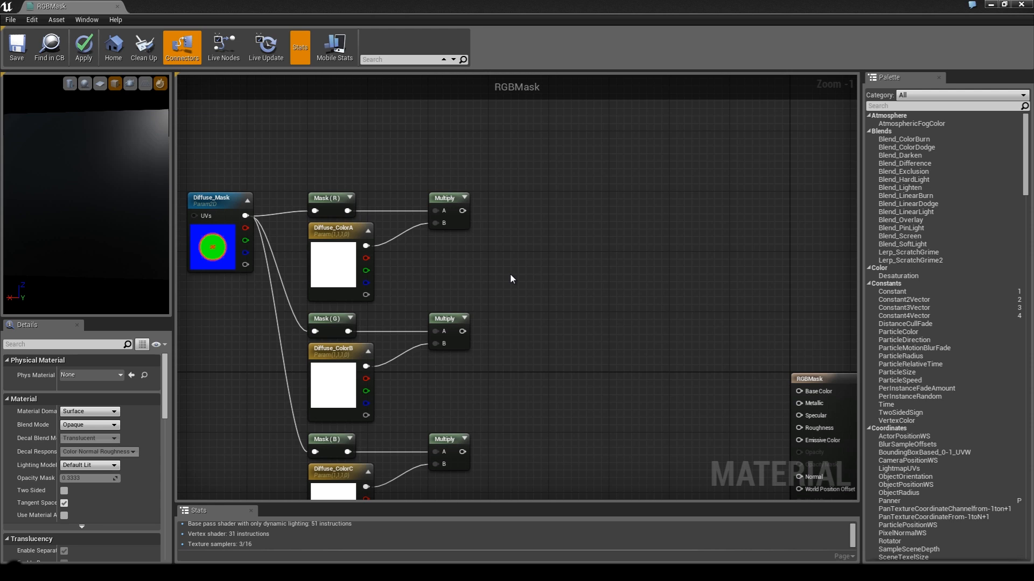
mouse_move(535, 232)
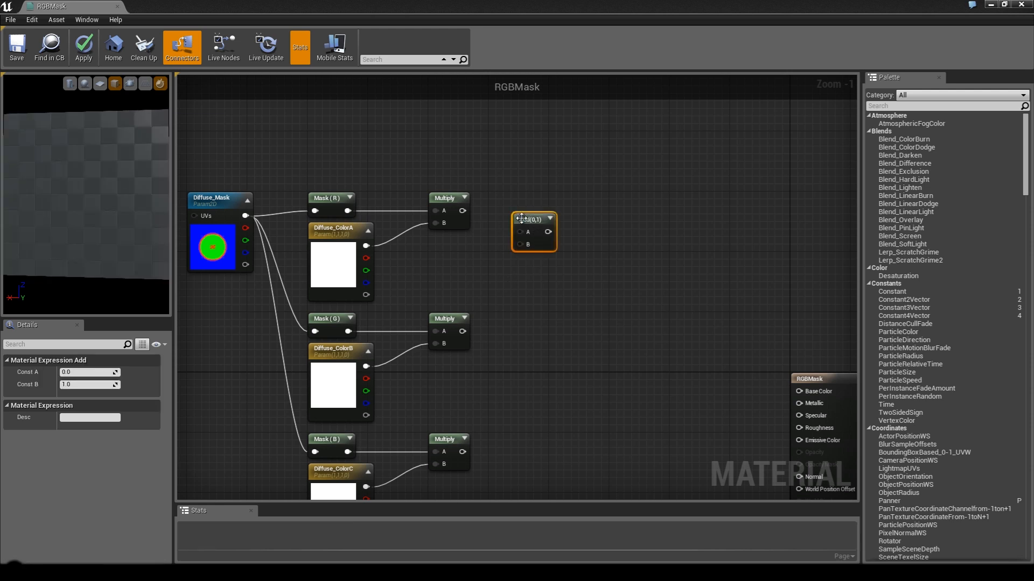
Wire a multiplied color into the Add node chain that feeds Base Color
drag(534, 231, 600, 249)
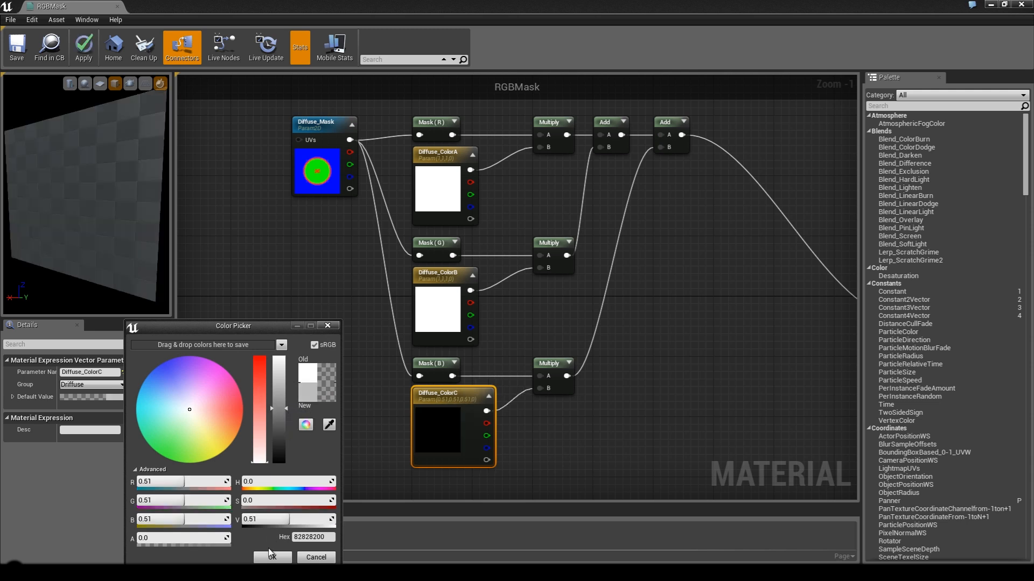
Set Diffuse_ColorC to light grey, ColorB to dark grey and ColorA to pale yellow
click(271, 557)
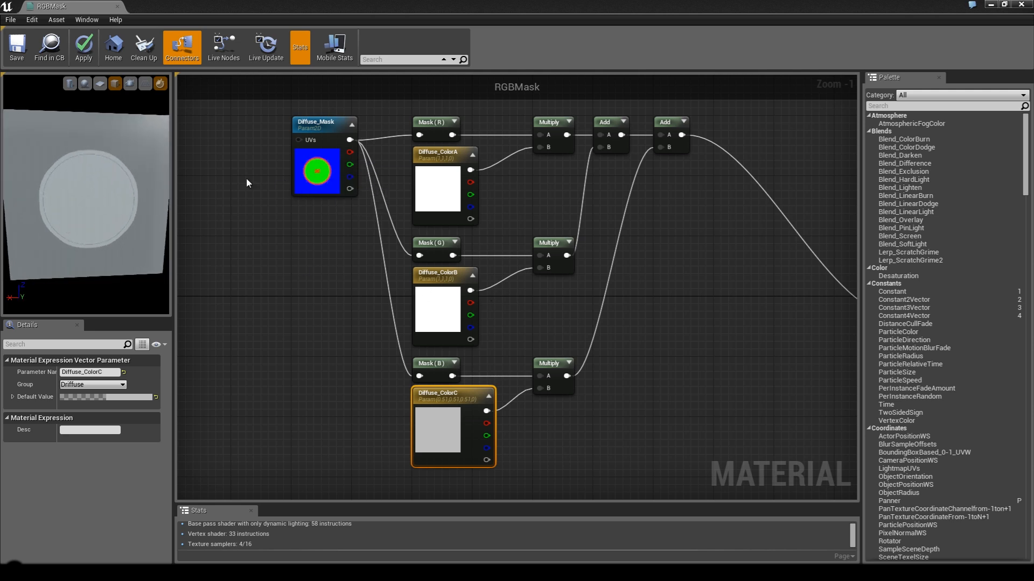
mouse_move(433, 249)
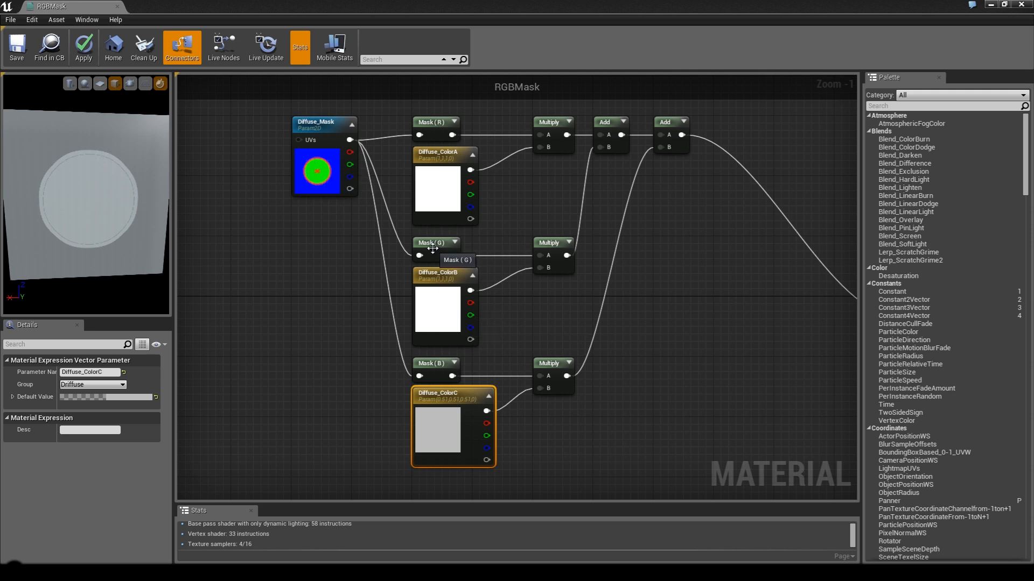
click(443, 273)
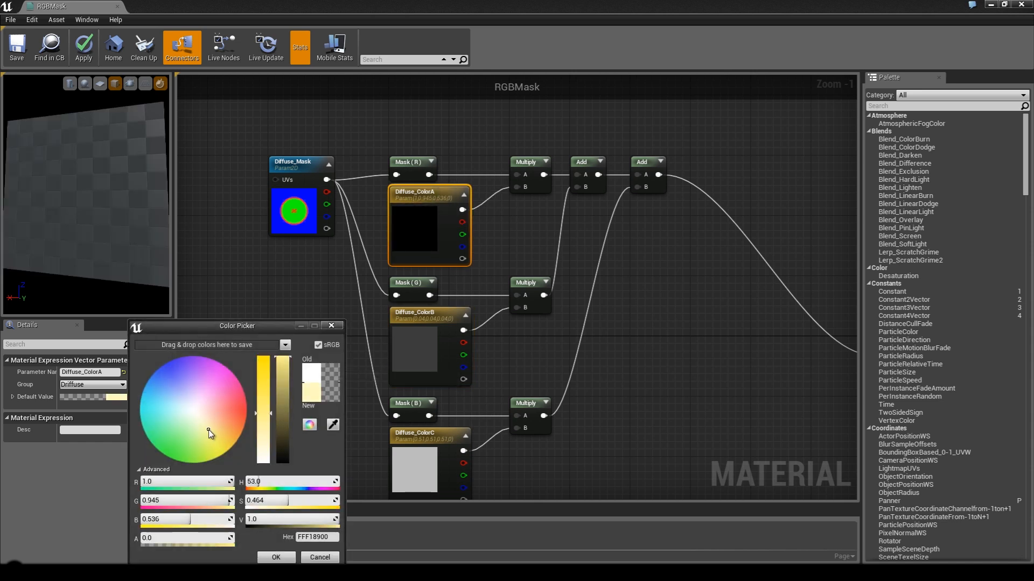
drag(266, 370, 279, 385)
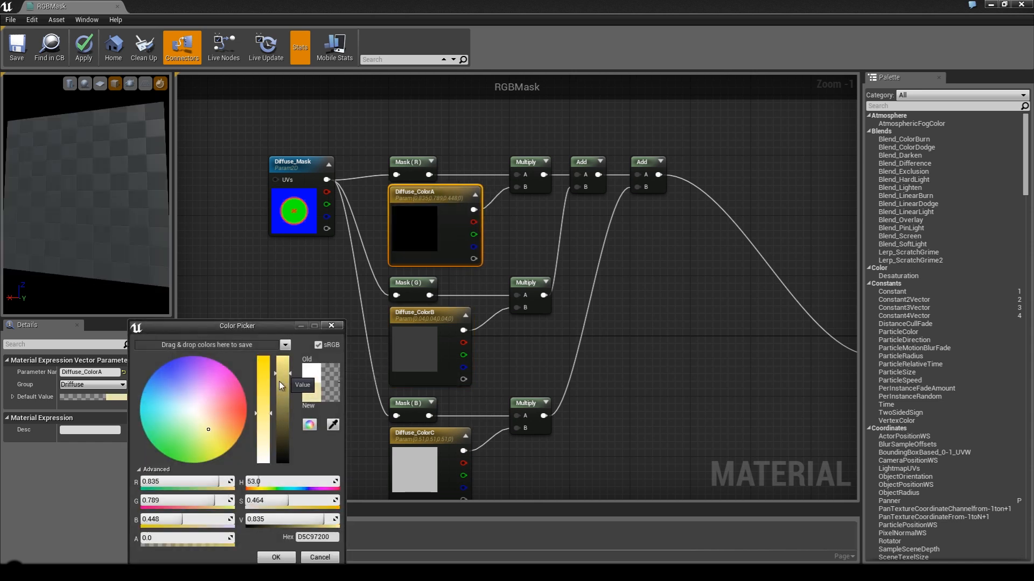
click(275, 557)
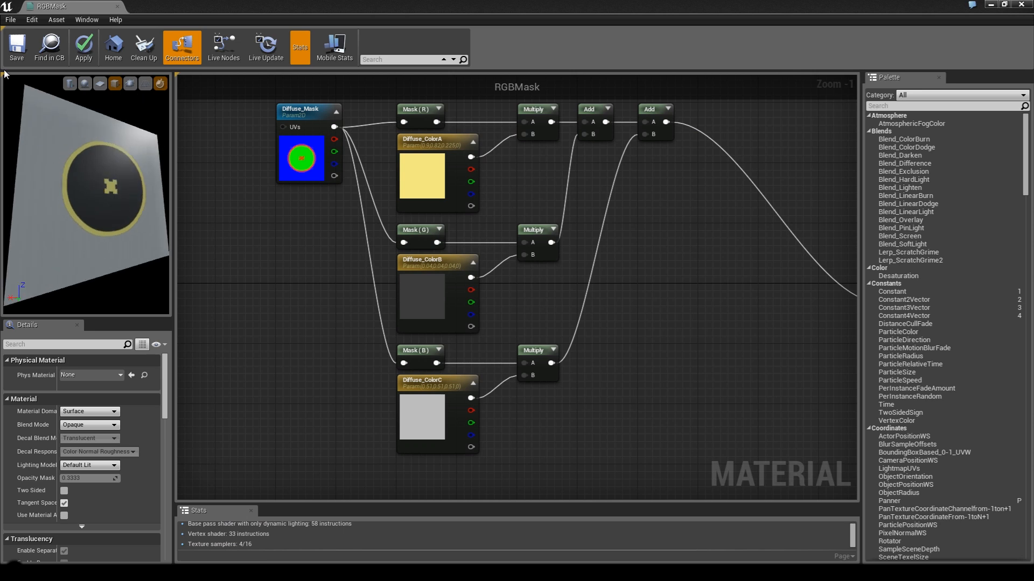
click(16, 47)
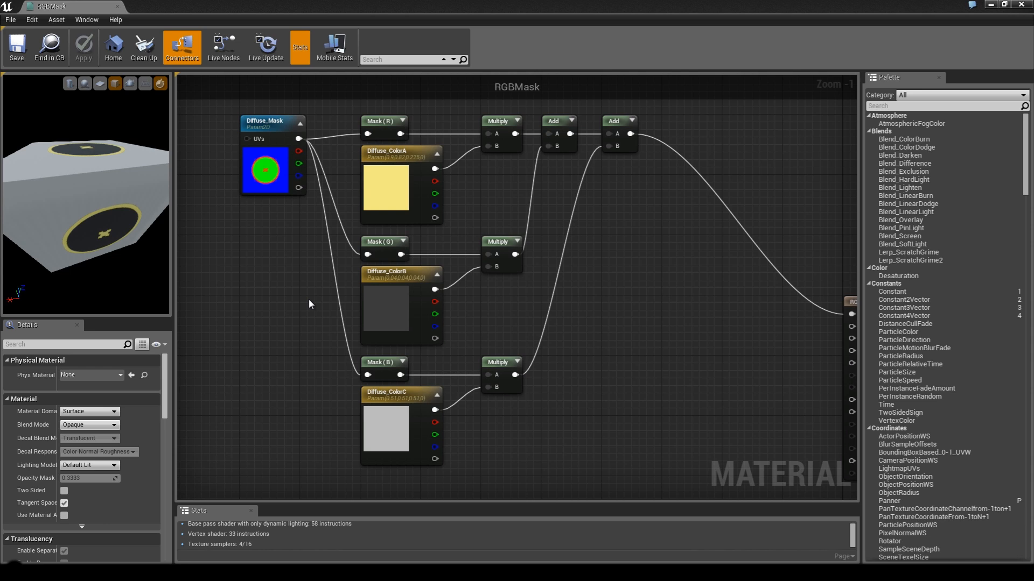
mouse_move(97, 203)
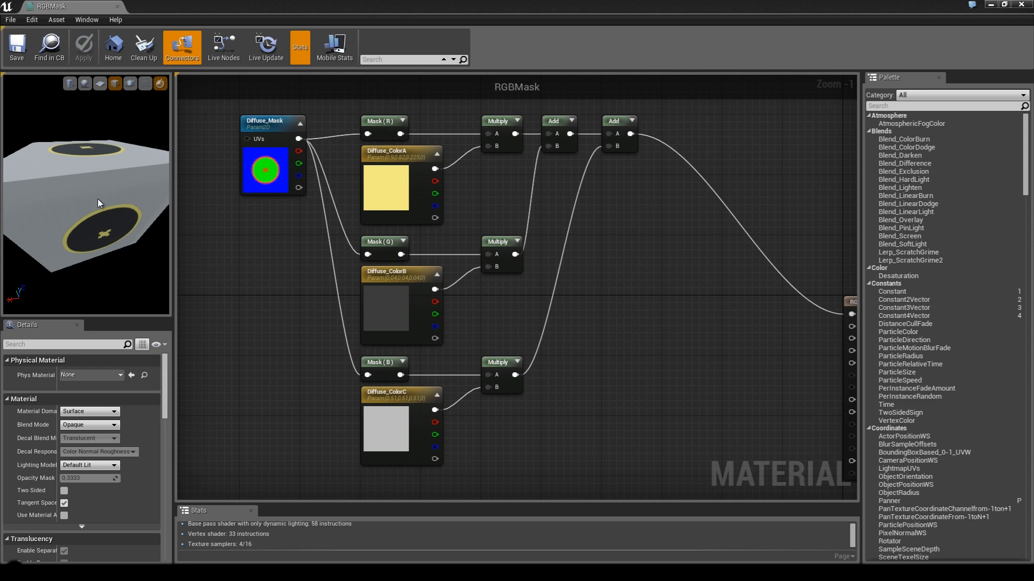
Orbit the preview cube to inspect the material
drag(97, 203, 82, 156)
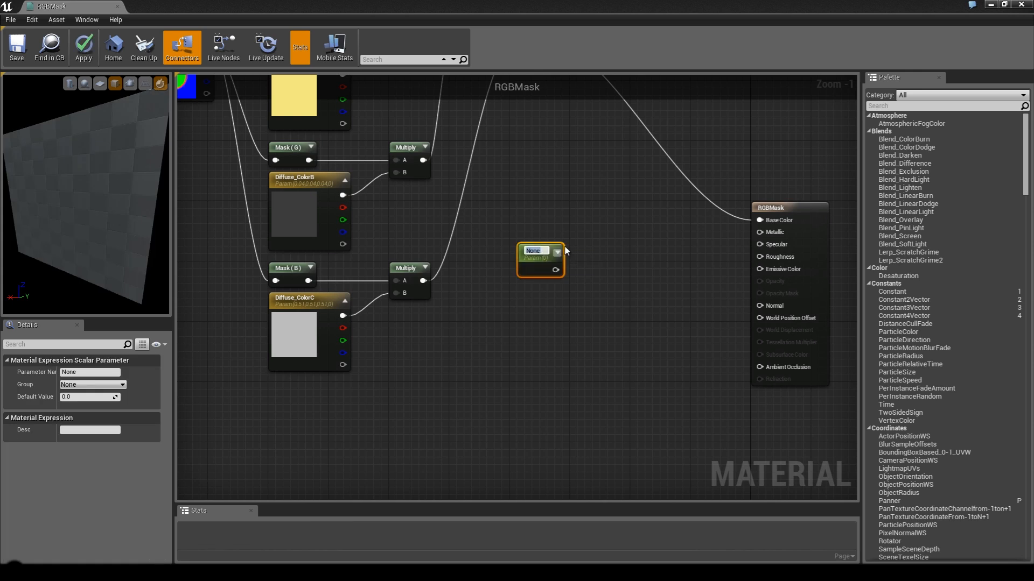
Group the Metallic parameter under Surface and duplicate it as Roughness with value 0.3
click(82, 46)
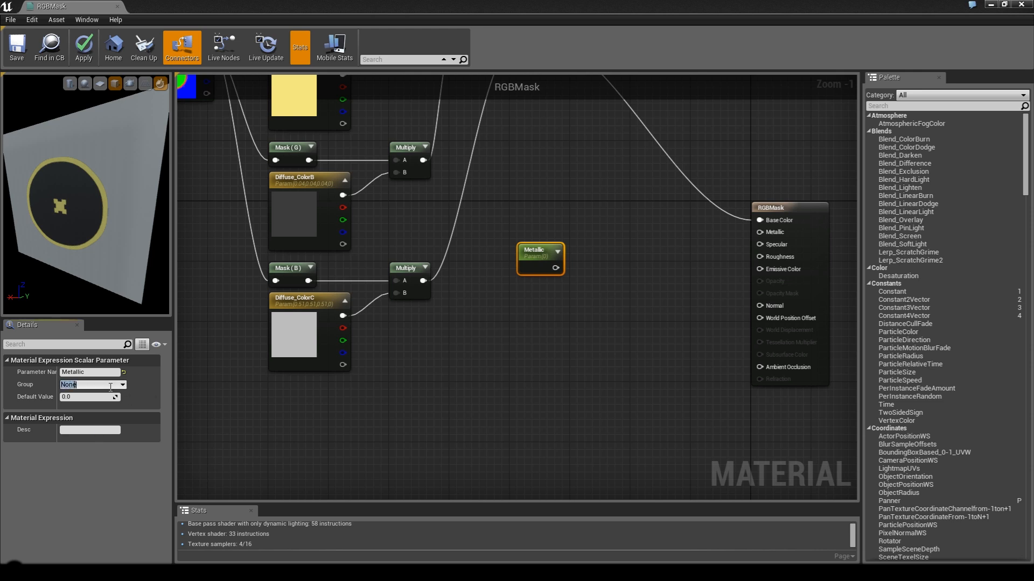
text(Surface)
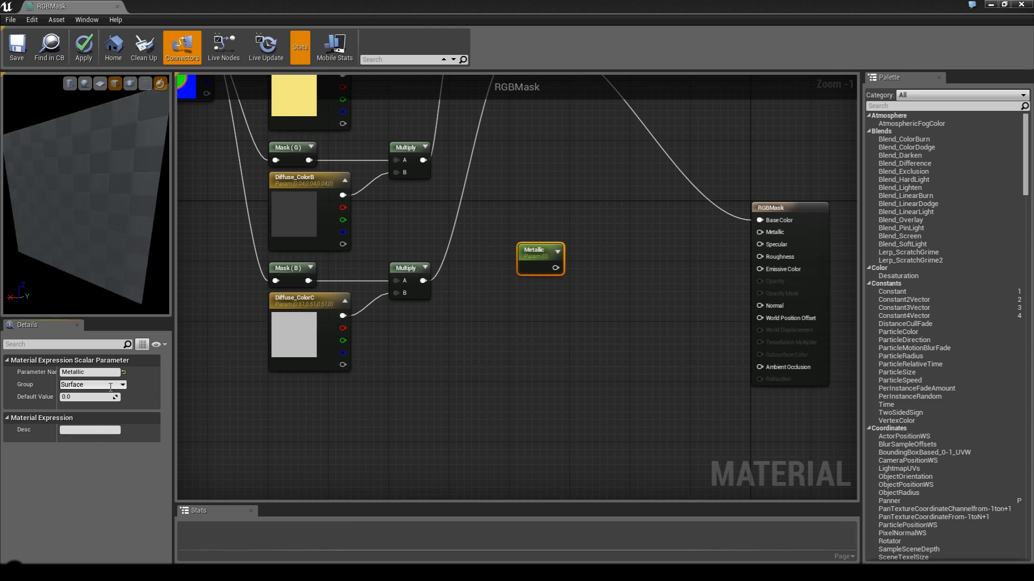
click(82, 46)
text(1)
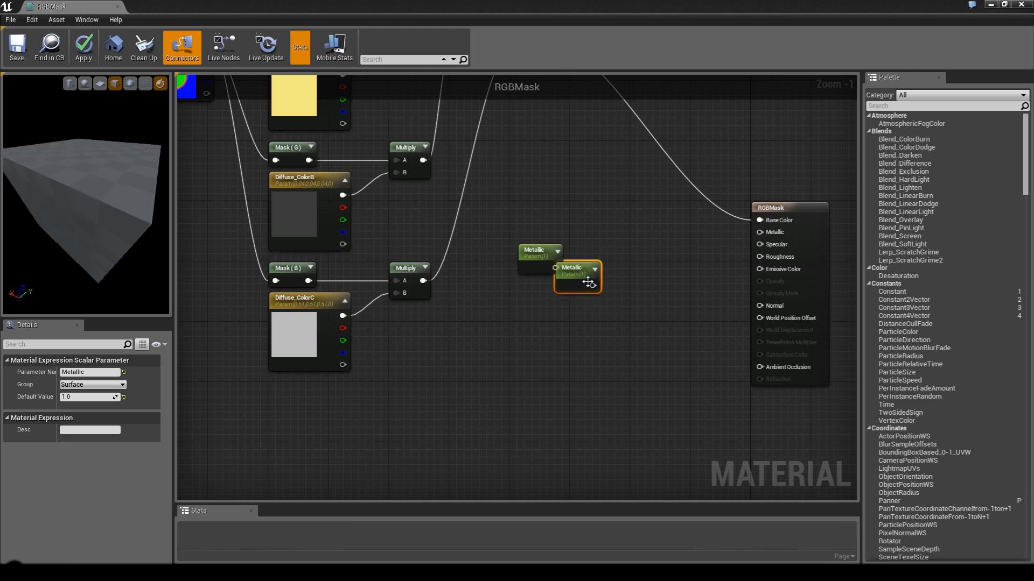
drag(577, 275, 539, 299)
text(Roughness)
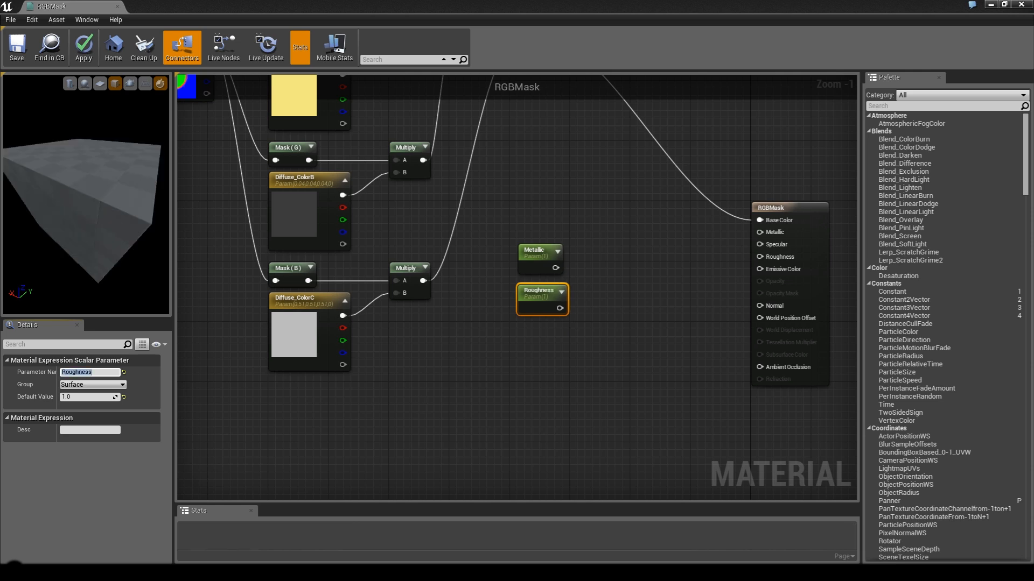
text(0.3)
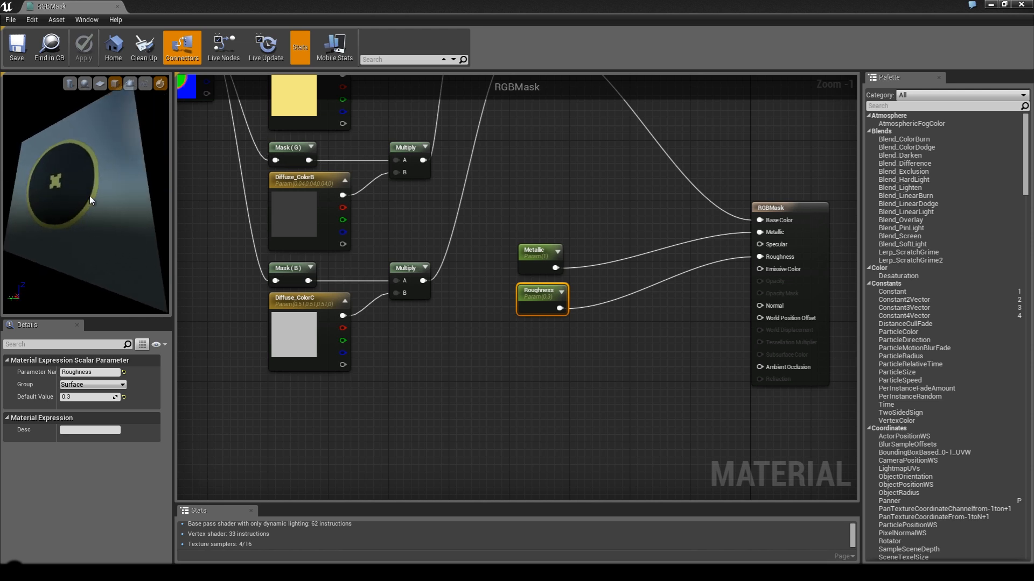
mouse_move(46, 188)
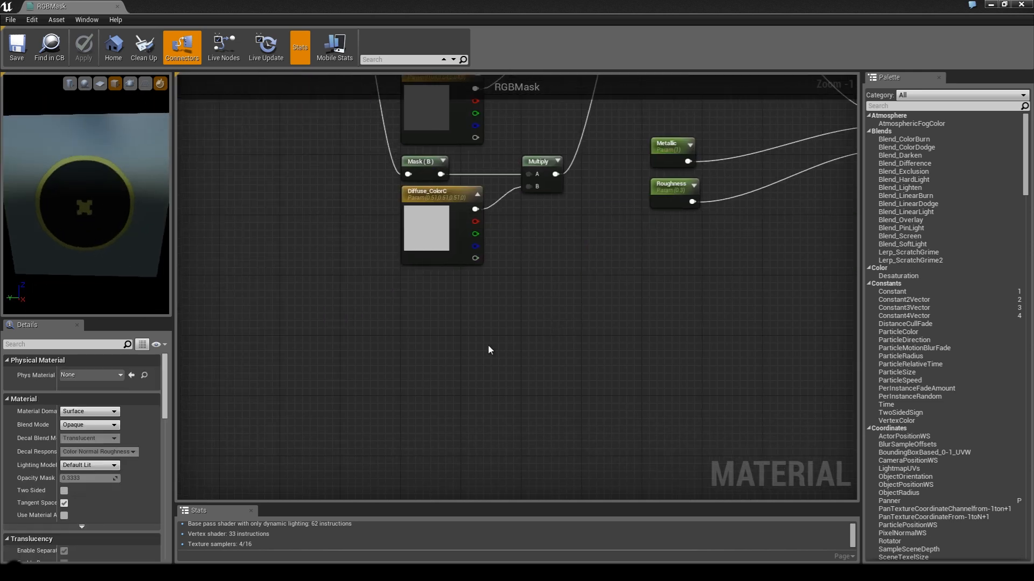
mouse_move(527, 380)
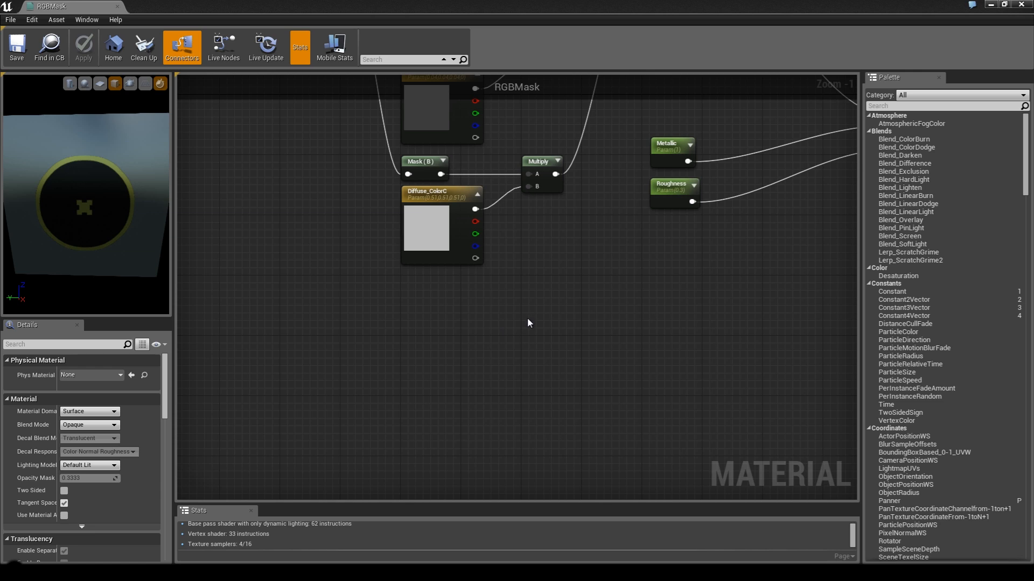
mouse_move(511, 333)
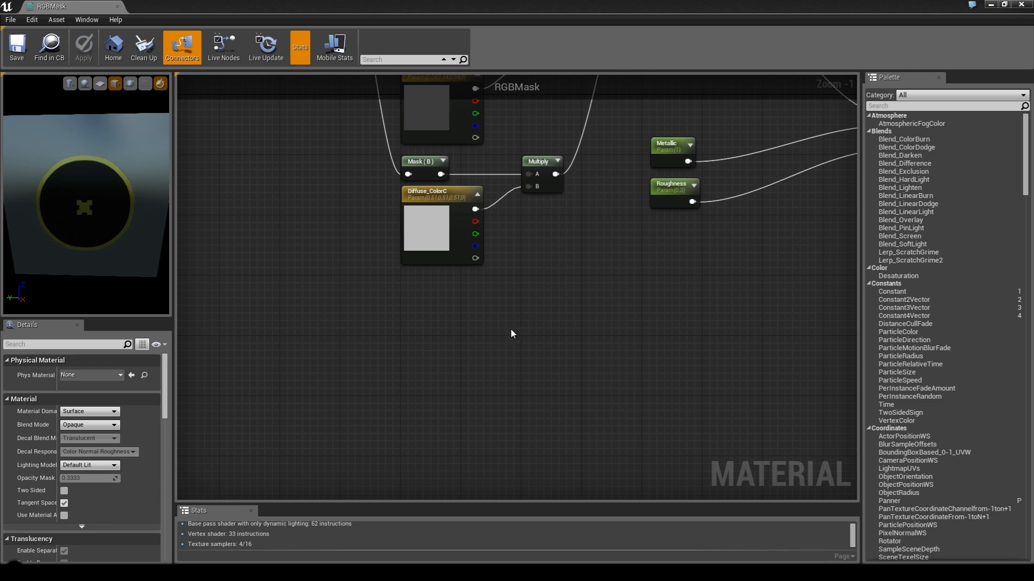
mouse_move(526, 374)
text(Diffuse_Mask)
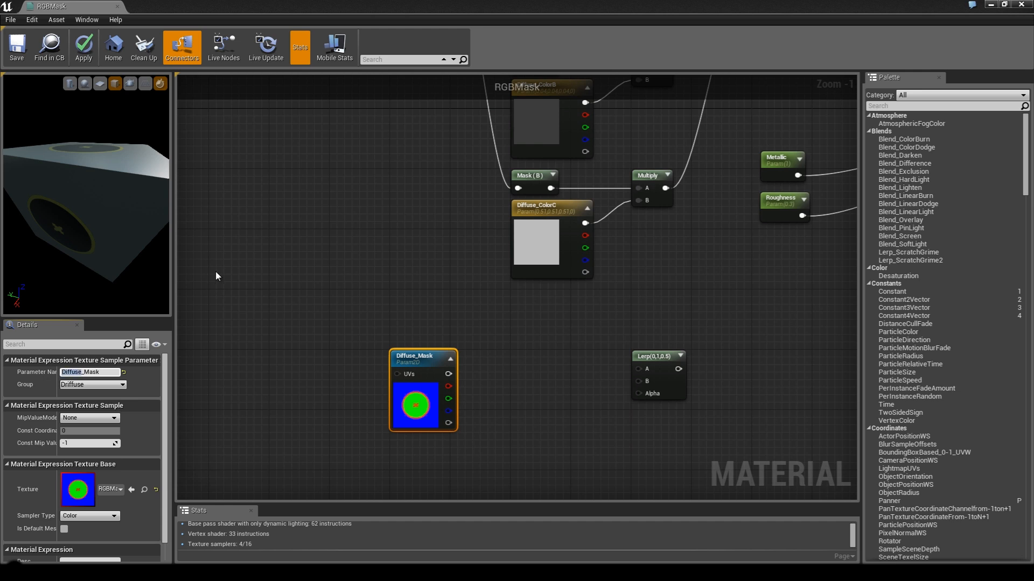
Name the mask Metallic_Mask in group Surface and wire its green channel to Lerp Alpha
click(92, 385)
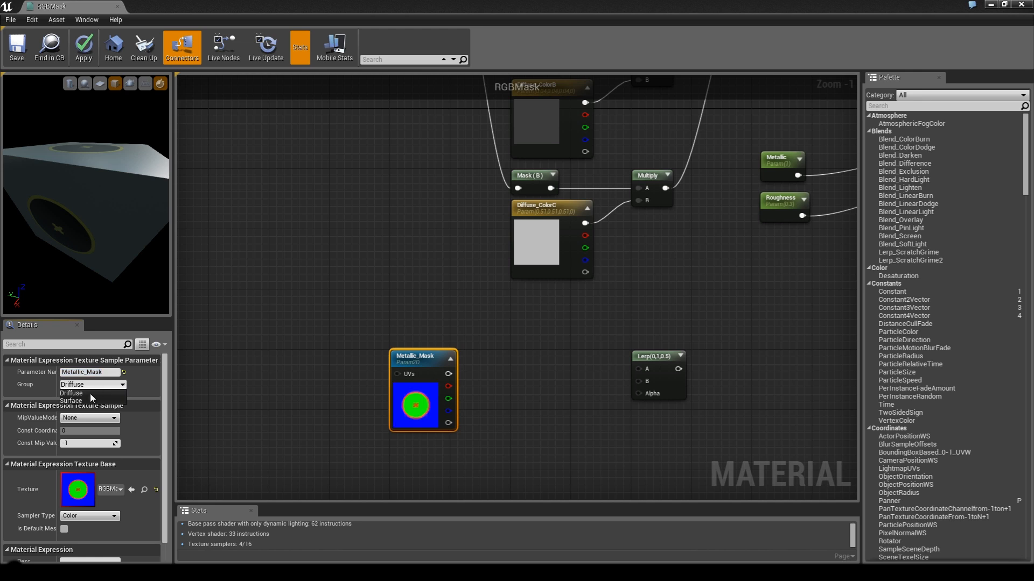
click(70, 399)
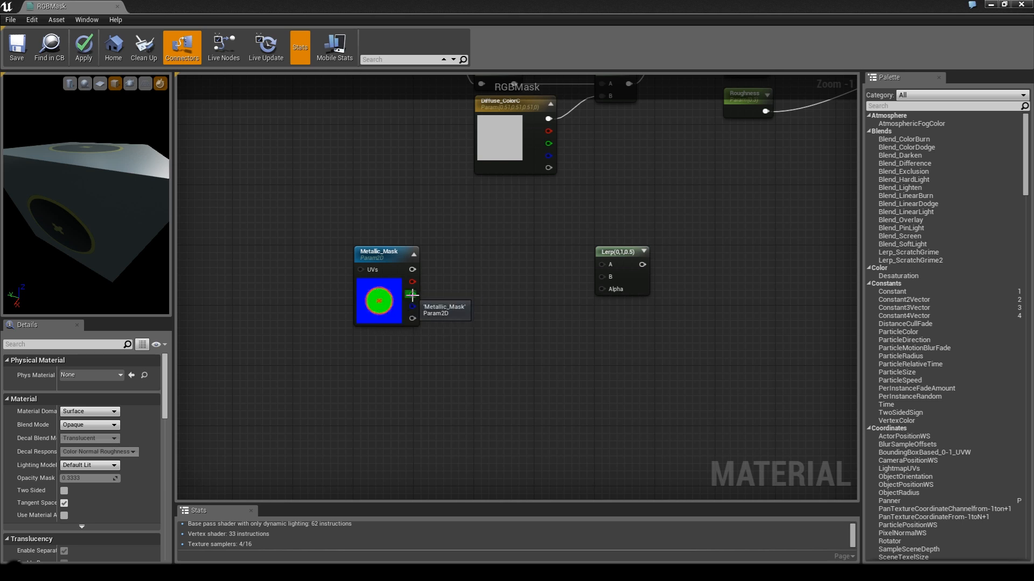
drag(411, 294, 598, 289)
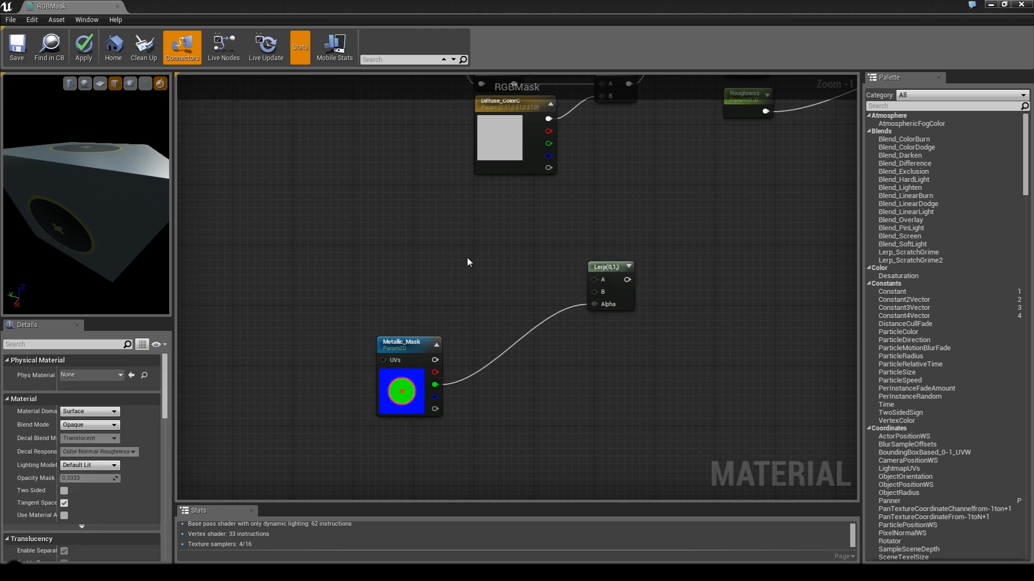
drag(468, 262, 504, 275)
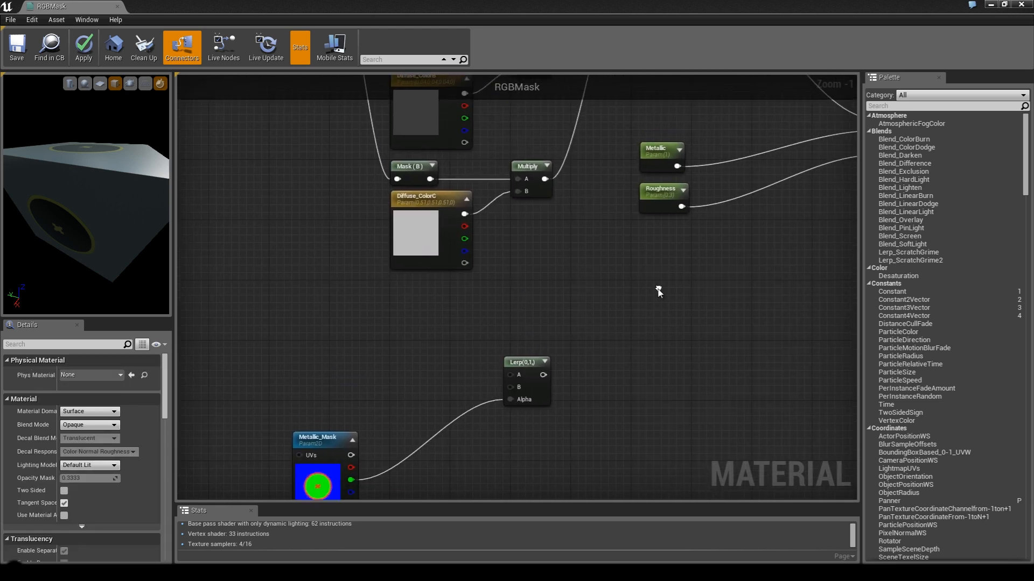
Duplicate Metallic as Metallic On and Metallic Off, wiring them to the Lerp's A and B
click(661, 156)
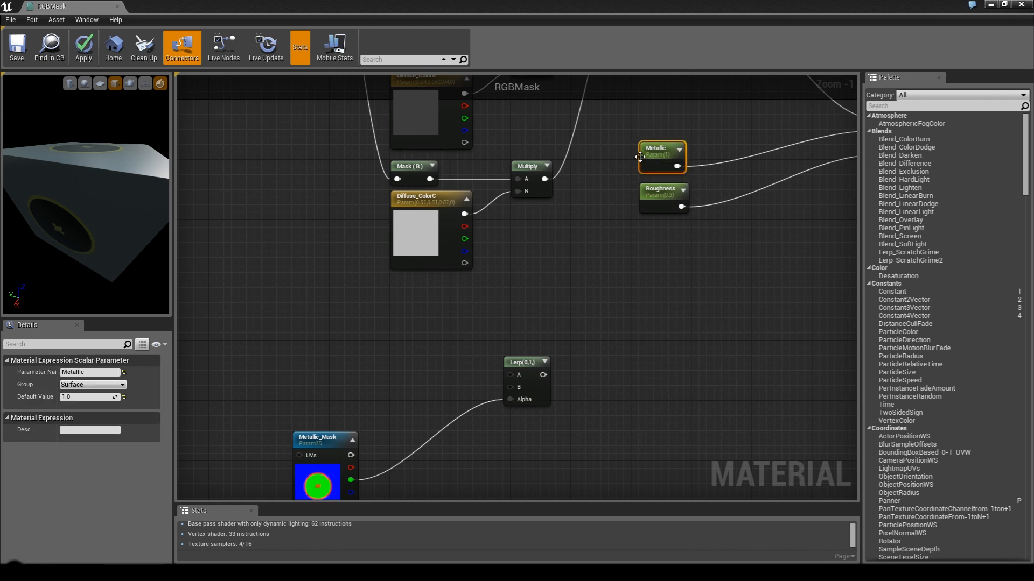
drag(659, 156, 714, 303)
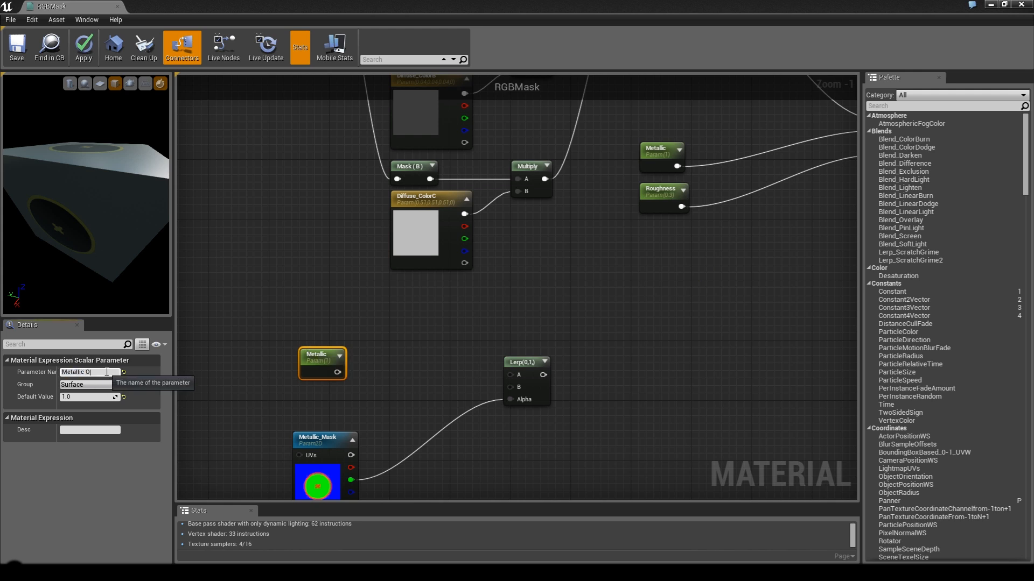
text(Metallic On)
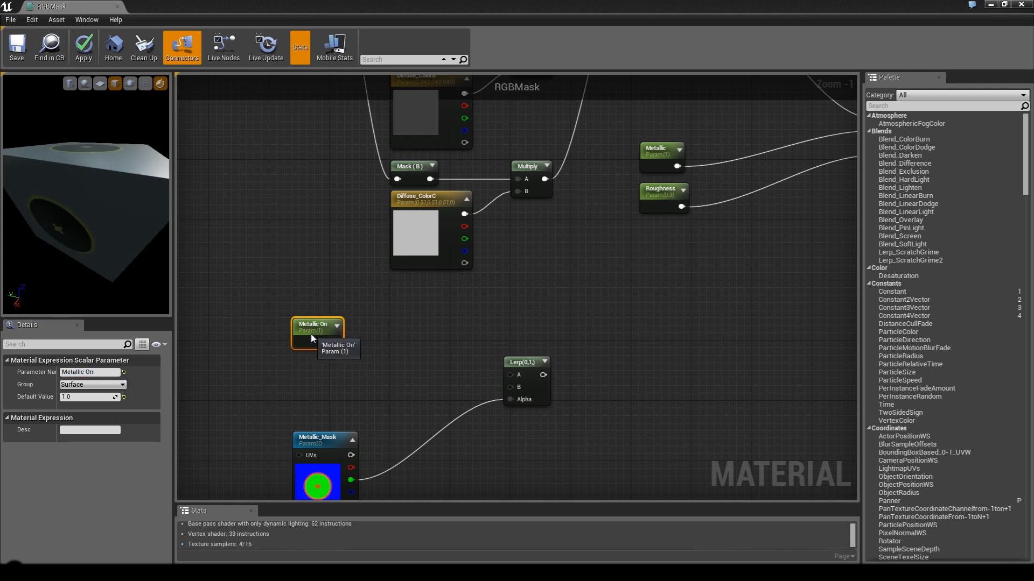
drag(315, 327, 315, 372)
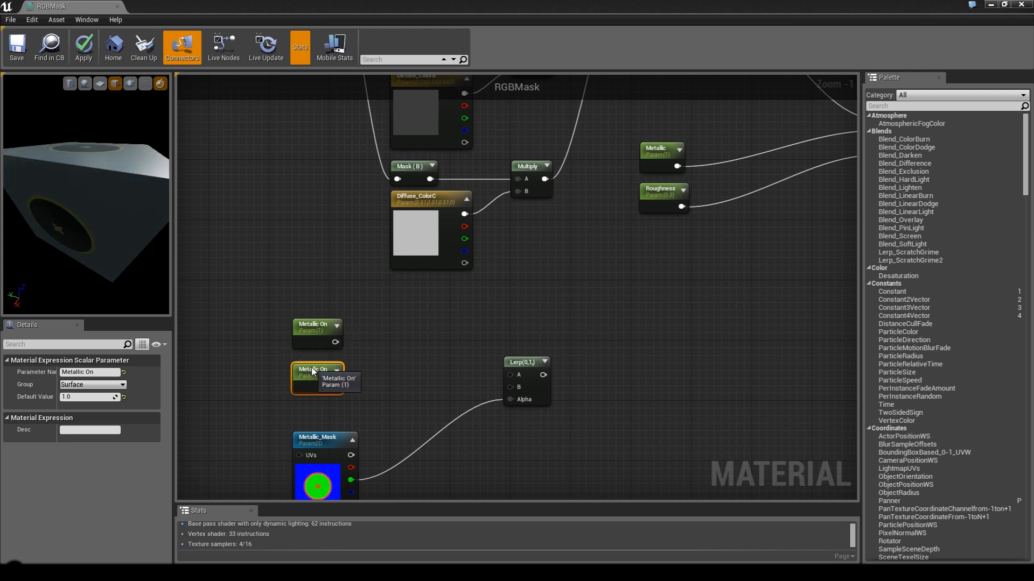
click(88, 372)
text(ff)
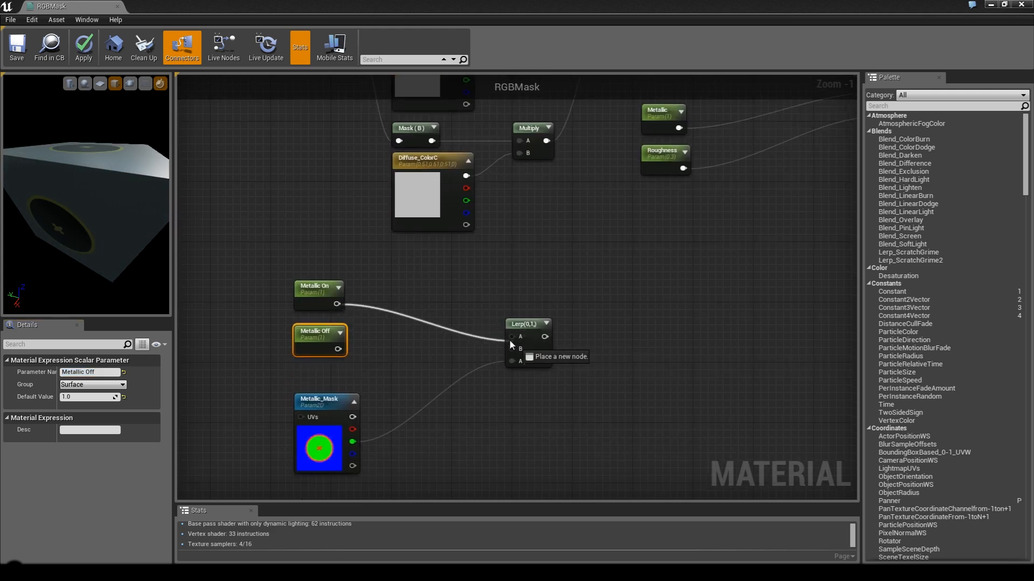
drag(341, 351, 511, 349)
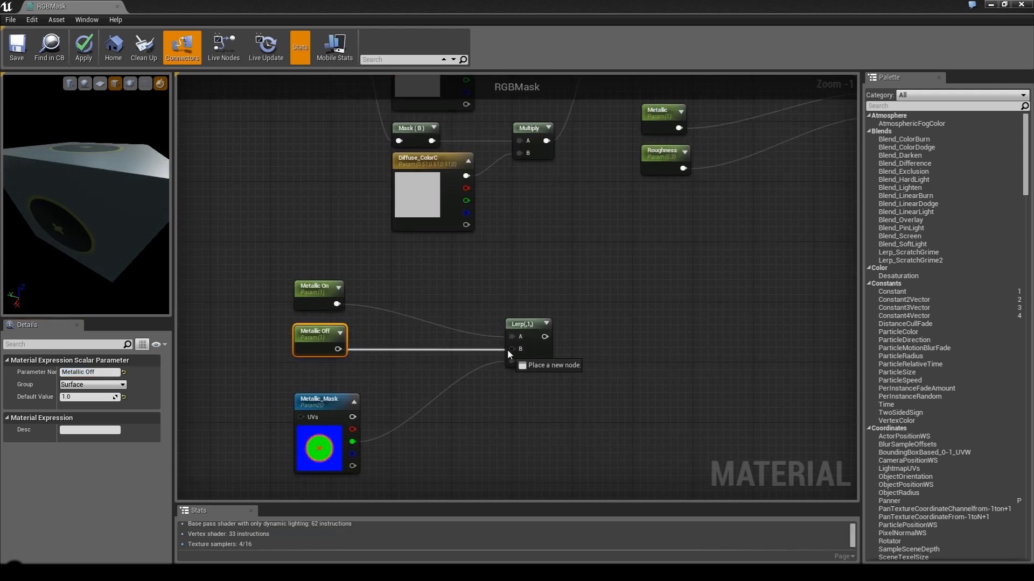
scroll(down, 3)
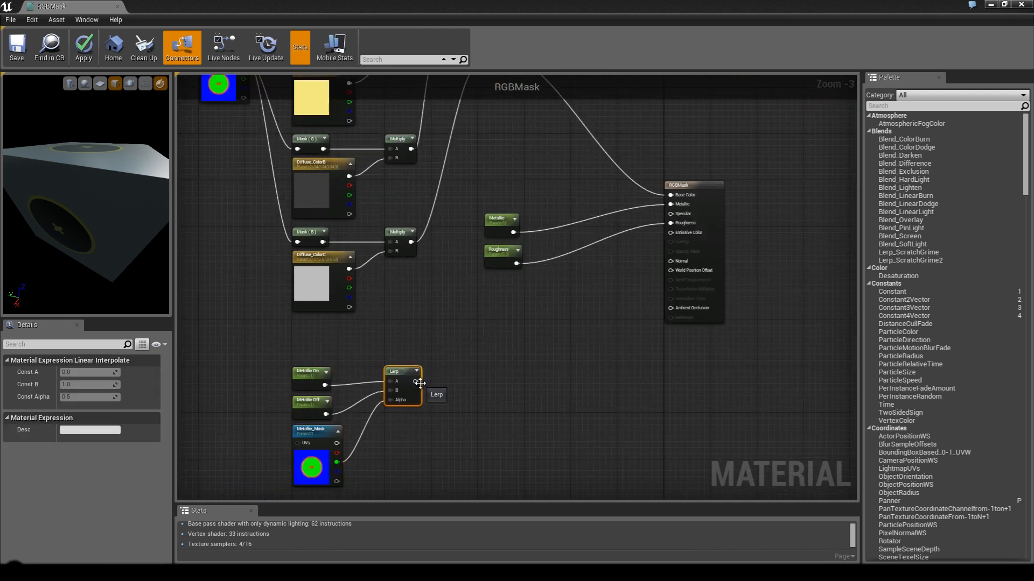
Connect the Lerp to Metallic, set Metallic Off to 0, and place Roughness below the Lerp
drag(415, 381, 671, 204)
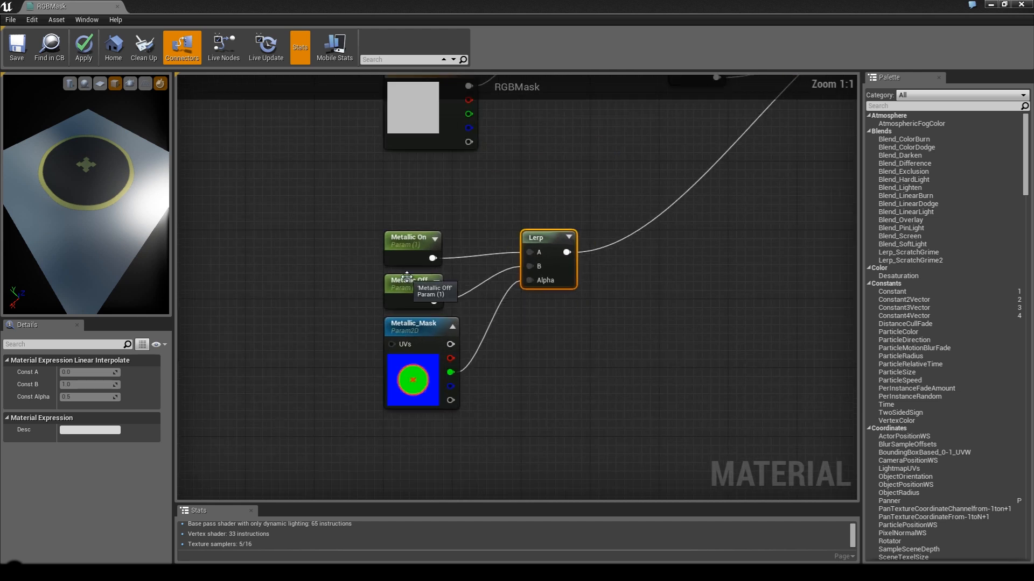
click(408, 280)
text(Roughness)
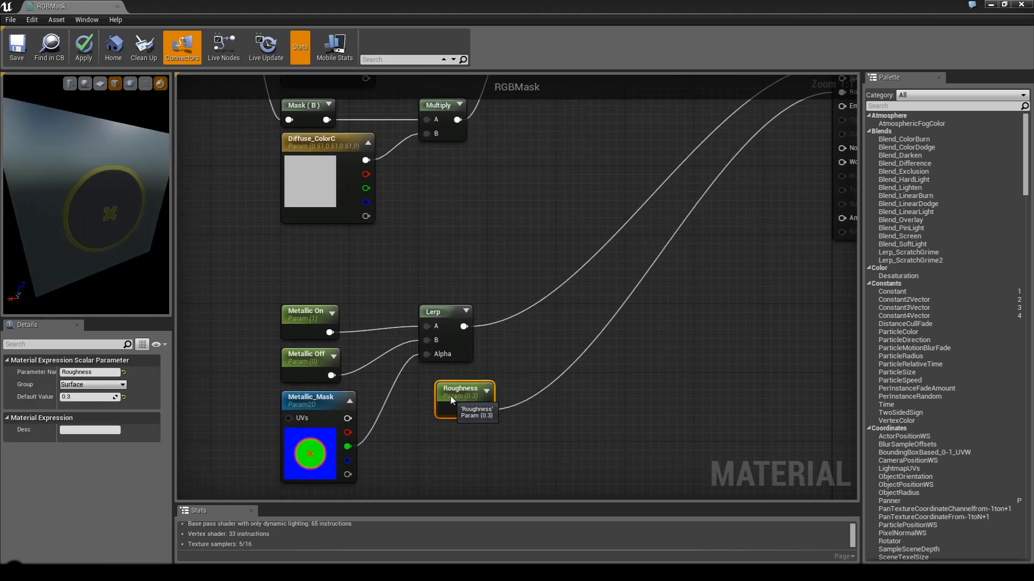
drag(464, 396, 448, 400)
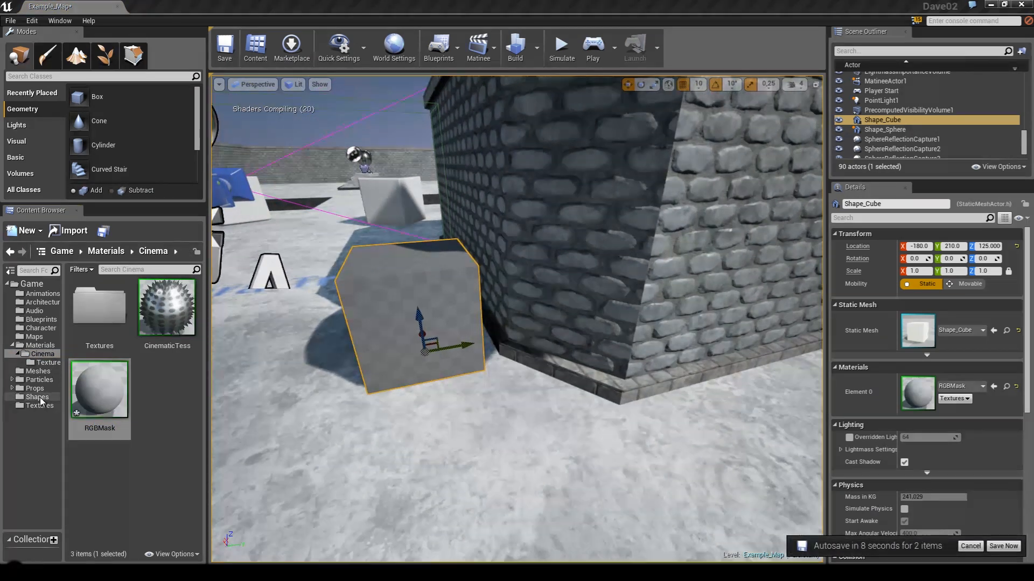
Browse the Shapes folder, then reopen RGBMask from the Cinema materials folder
click(37, 397)
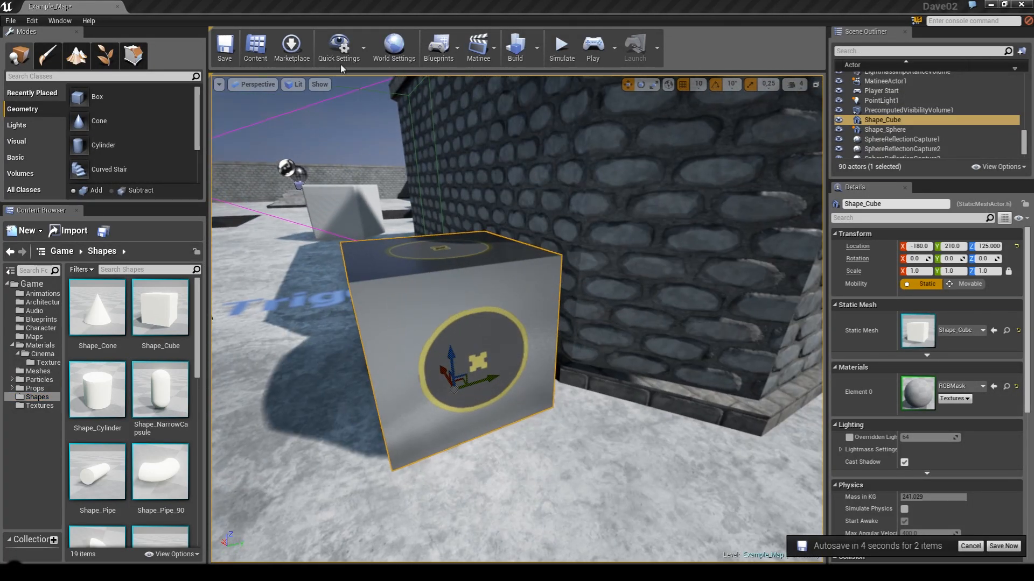
mouse_move(591, 45)
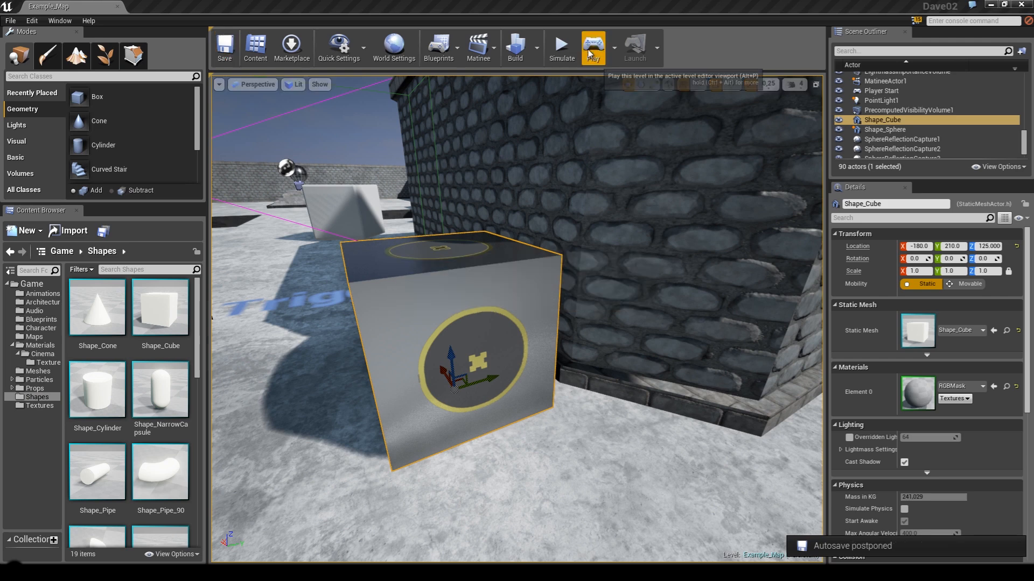
click(591, 43)
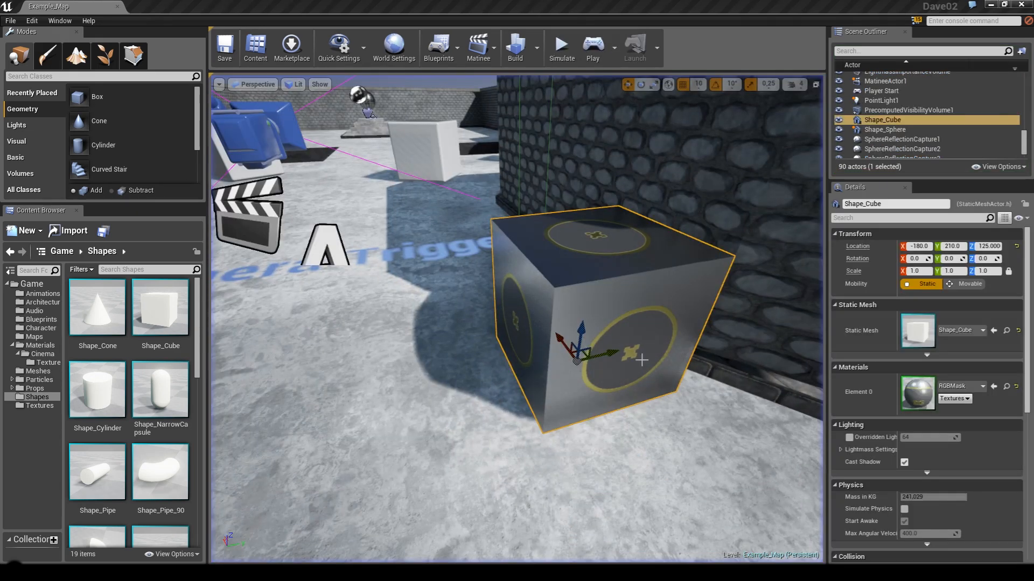
mouse_move(161, 307)
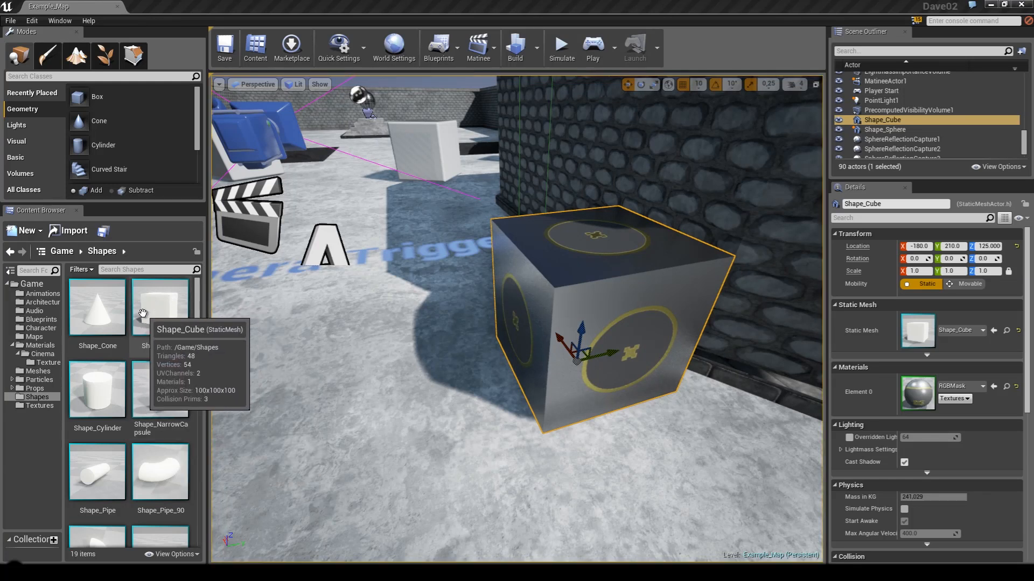
mouse_move(160, 306)
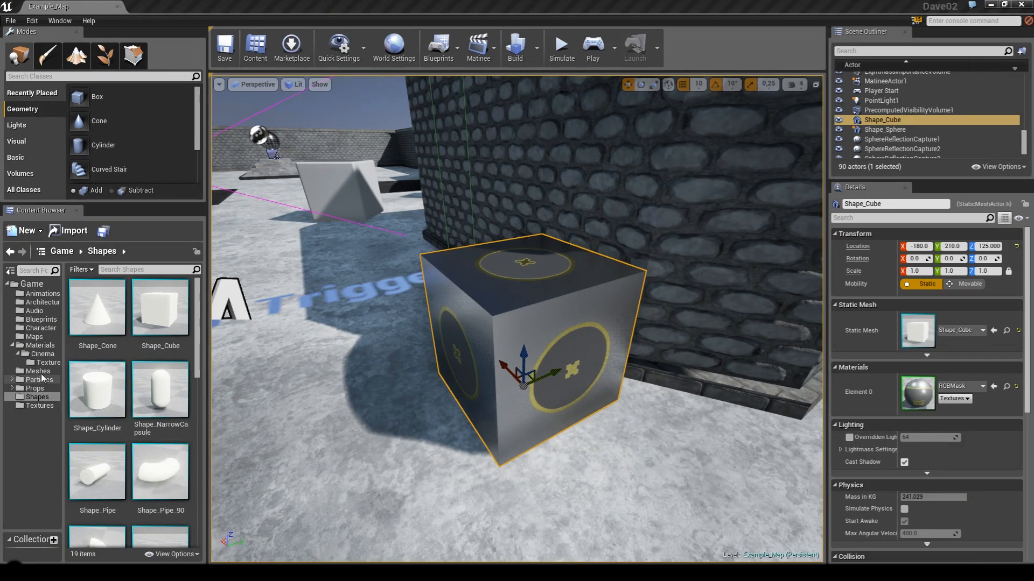
click(42, 354)
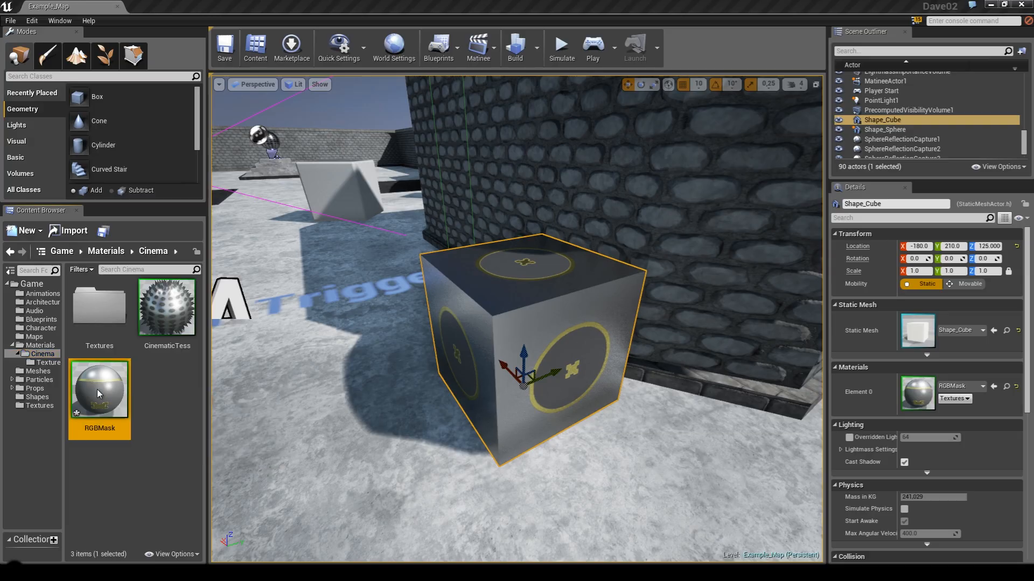
double_click(99, 391)
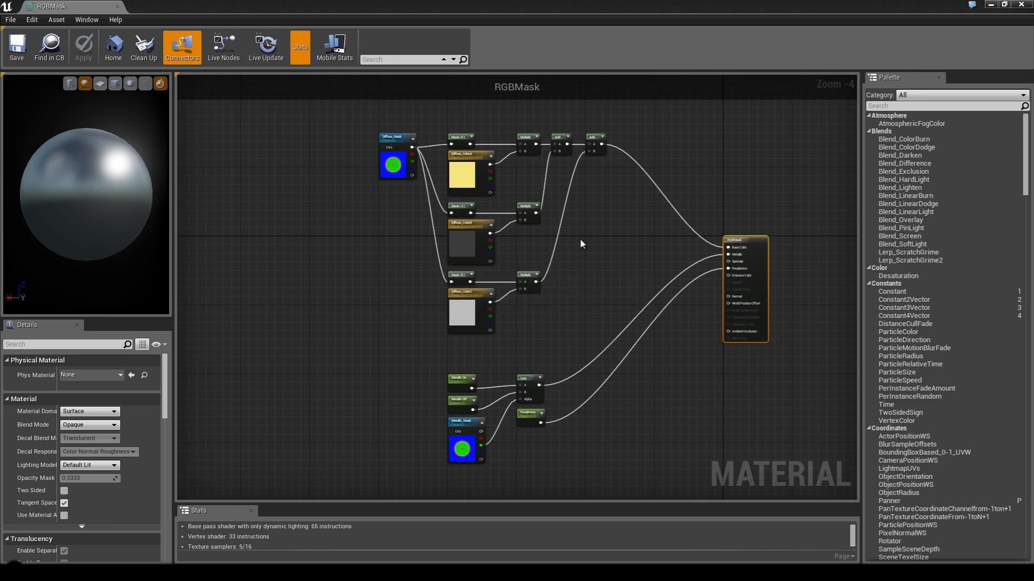
mouse_move(557, 214)
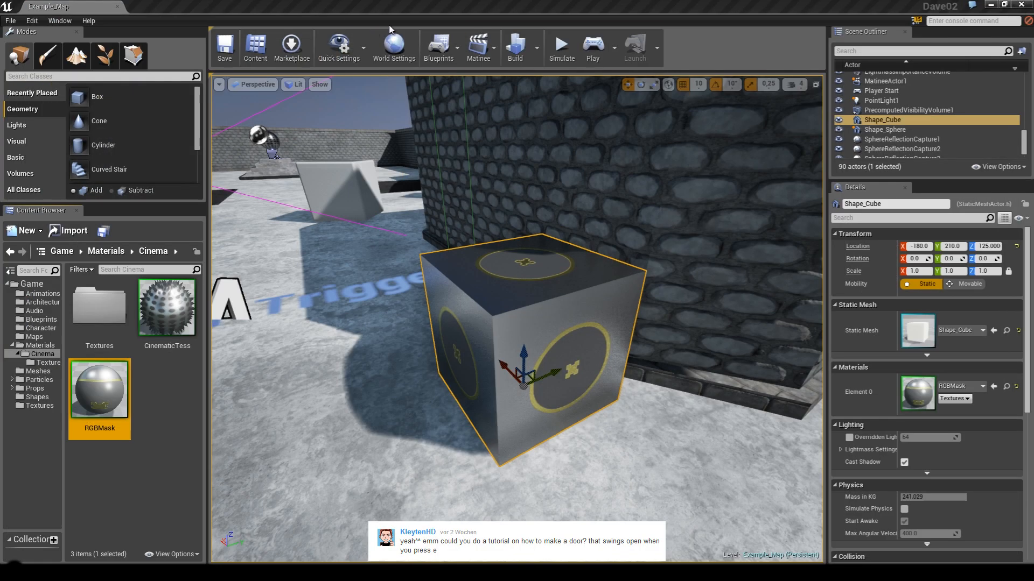
mouse_move(447, 51)
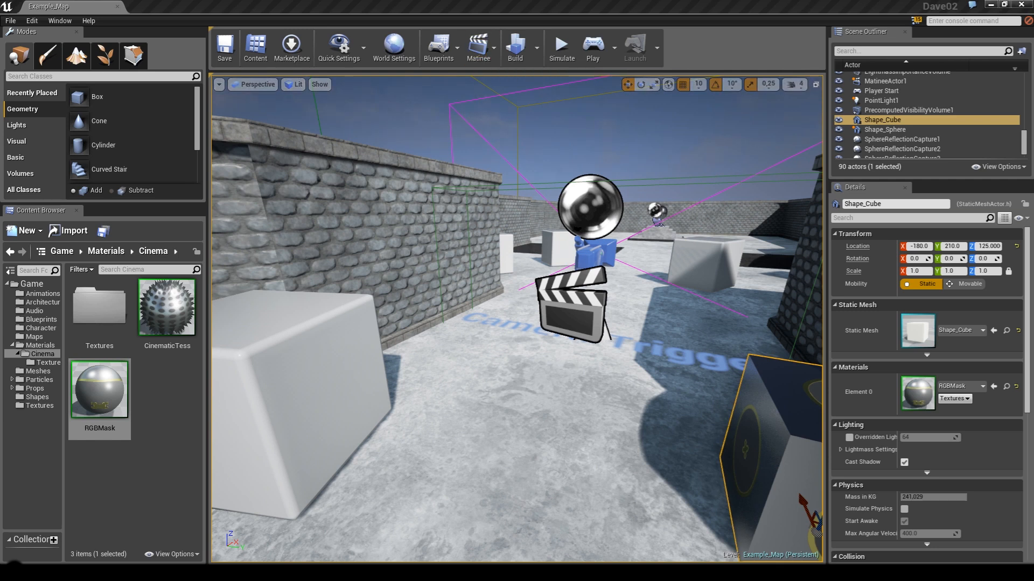
mouse_move(479, 48)
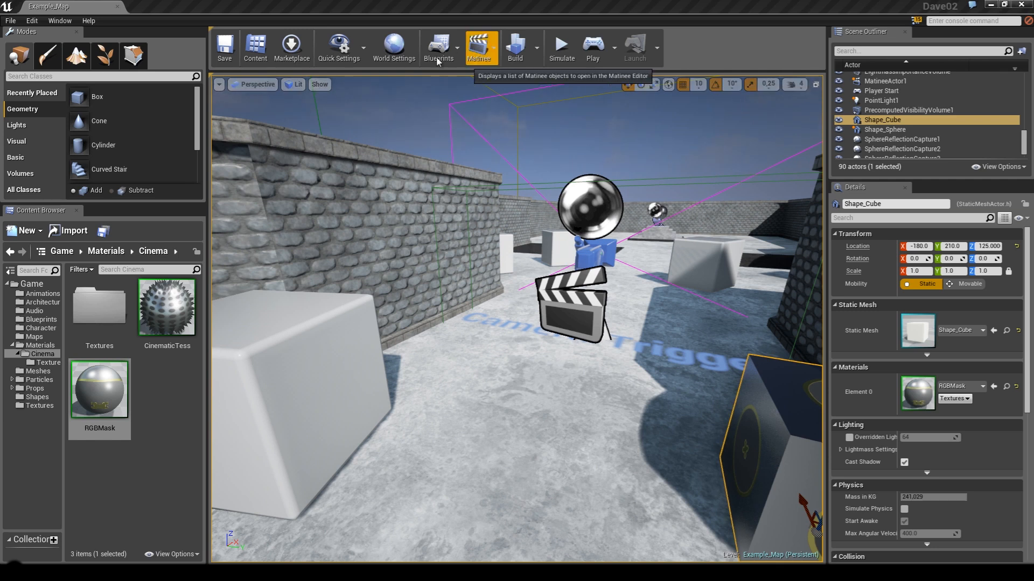